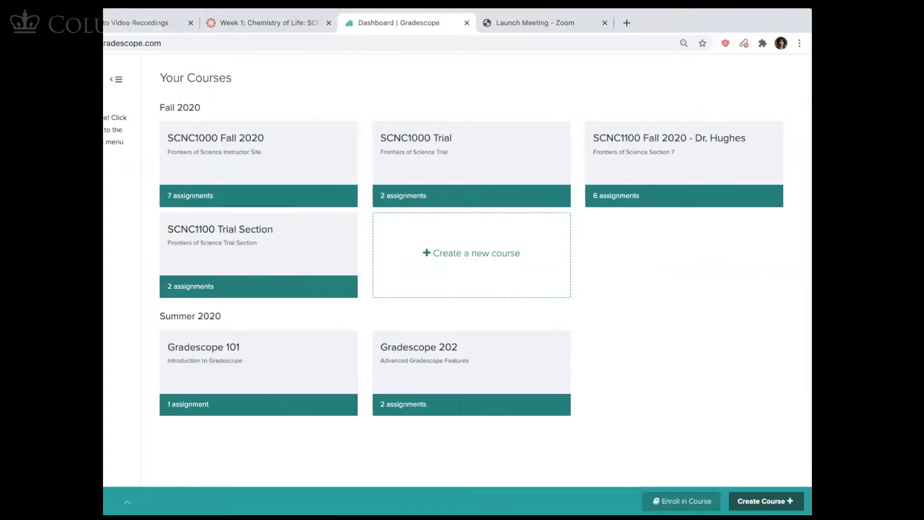
pyautogui.moveTo(496, 147)
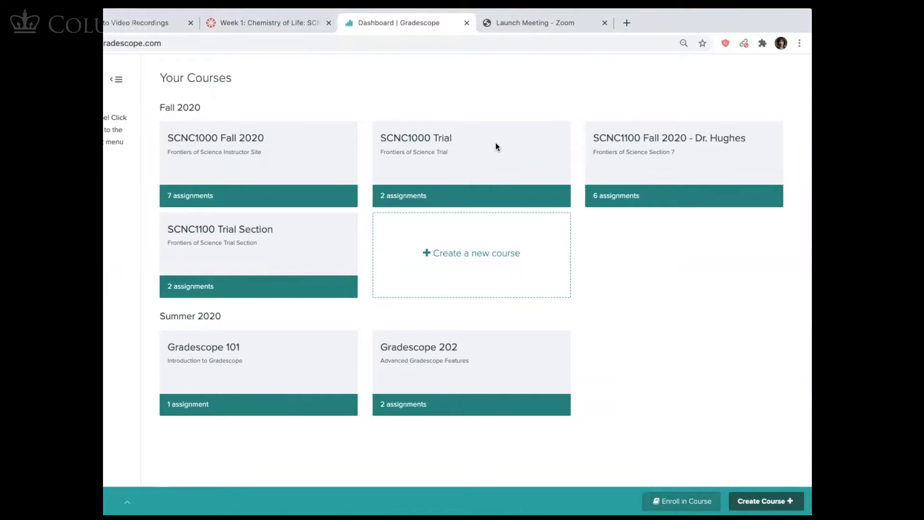
pyautogui.moveTo(387, 221)
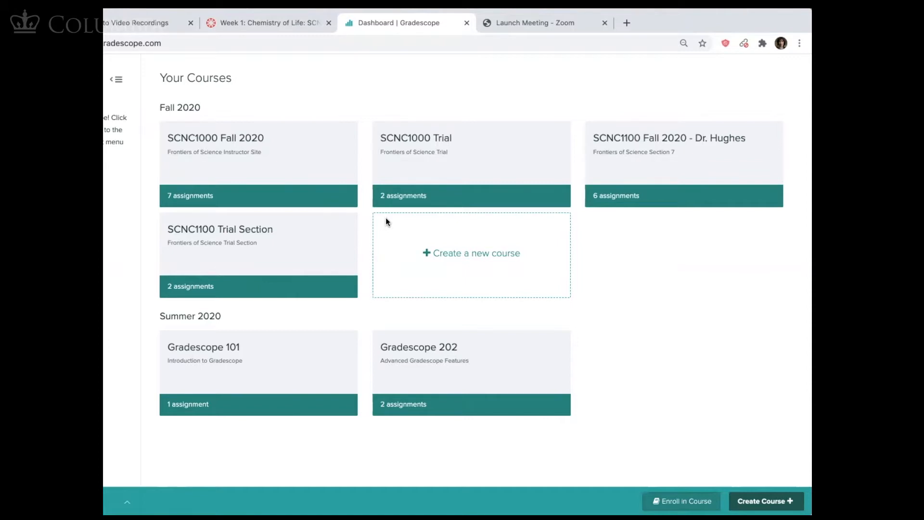
# - Open the SCNC1100 Fall 2020 course card for Dr. Hughes' Section 7
pyautogui.click(669, 150)
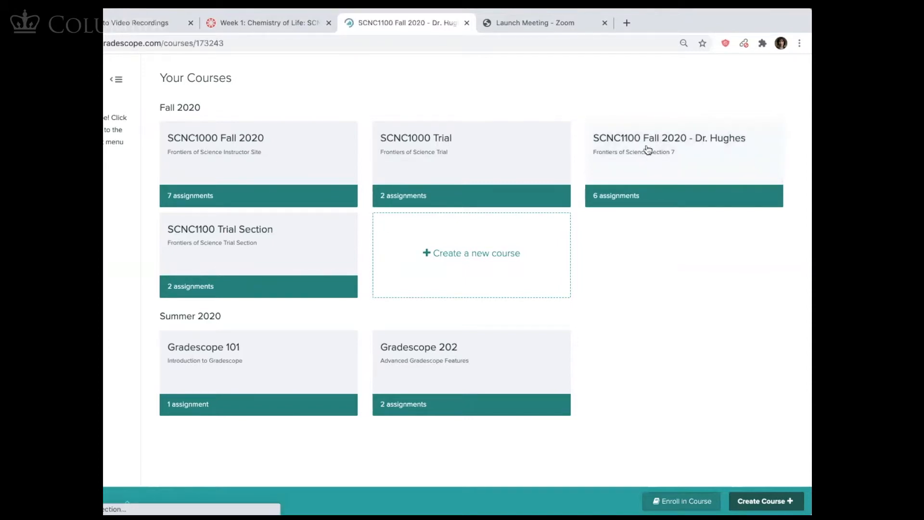
# - Enter the SCNC1100 course and go to its Assignments list for a new Homework / Problem Set
pyautogui.click(682, 152)
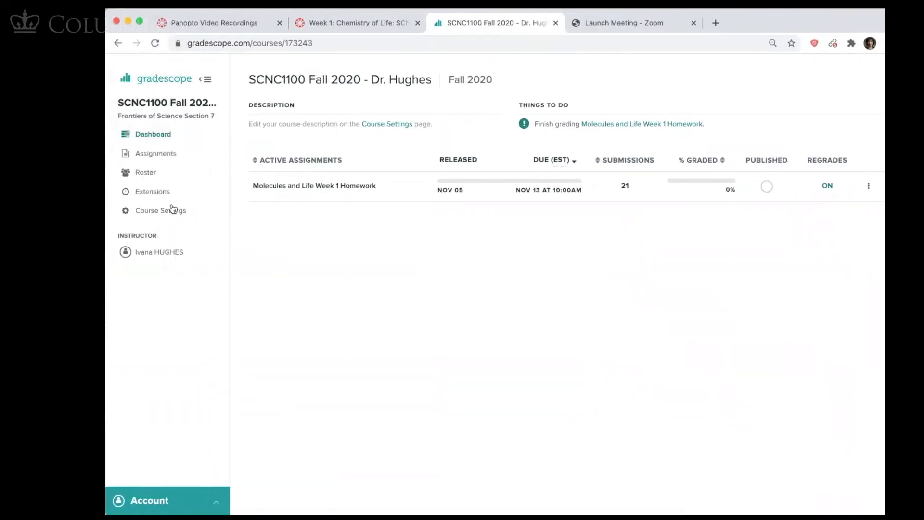
pyautogui.moveTo(145, 172)
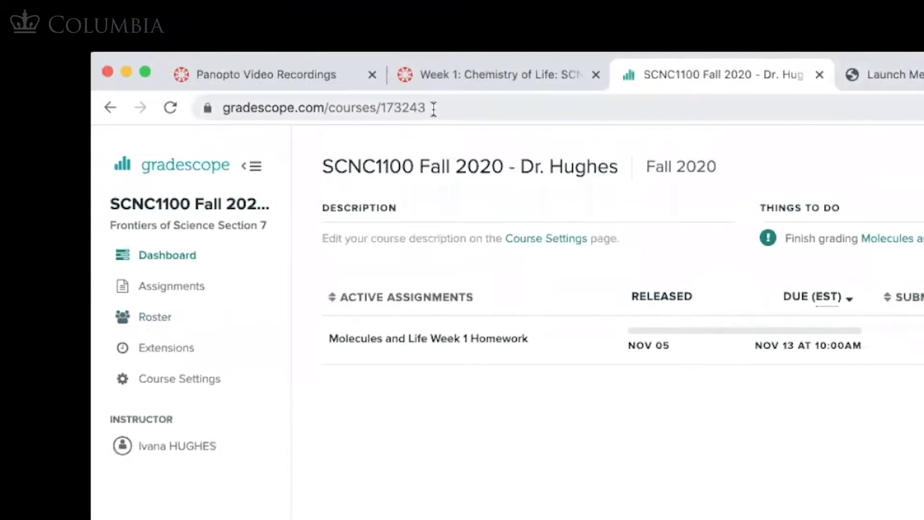
pyautogui.click(324, 107)
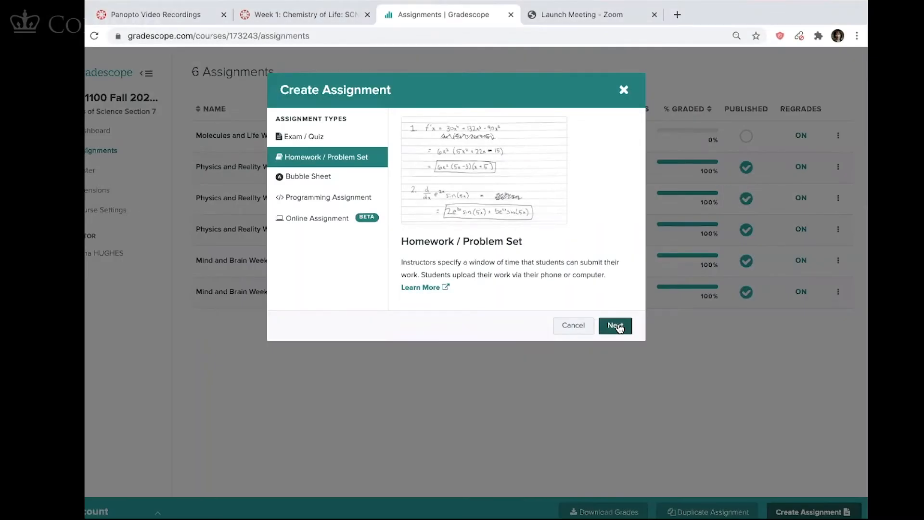
# - Name the homework 'Molecules and Life Week 2 Homework' and select its PDF template
pyautogui.click(615, 326)
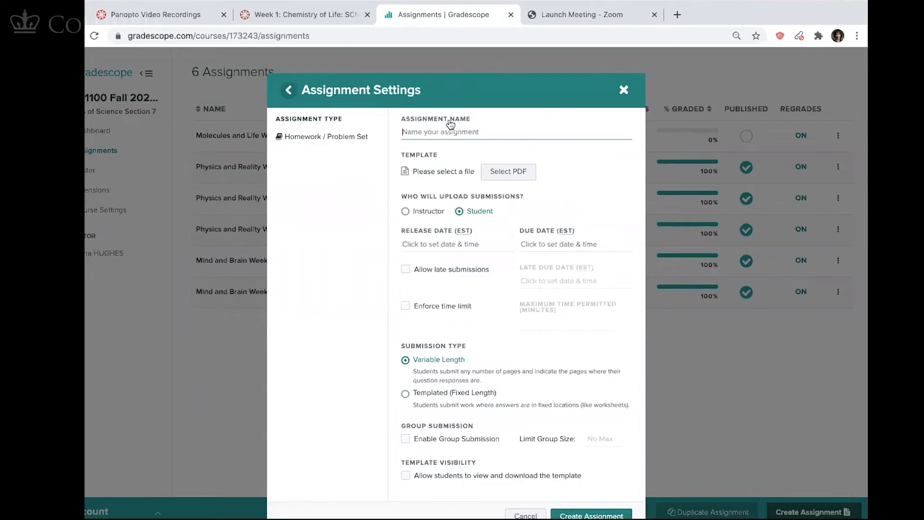
pyautogui.write('Molecule')
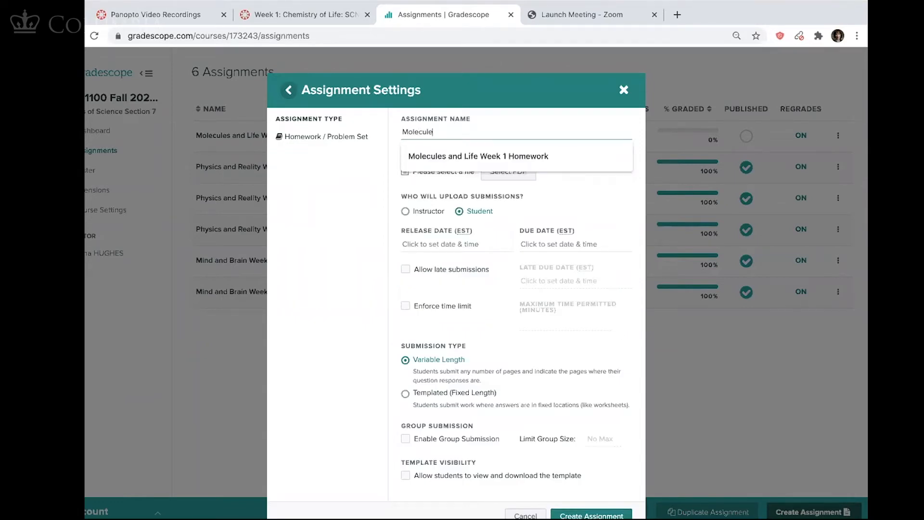
pyautogui.write('Molecules and Life Week 2 Home')
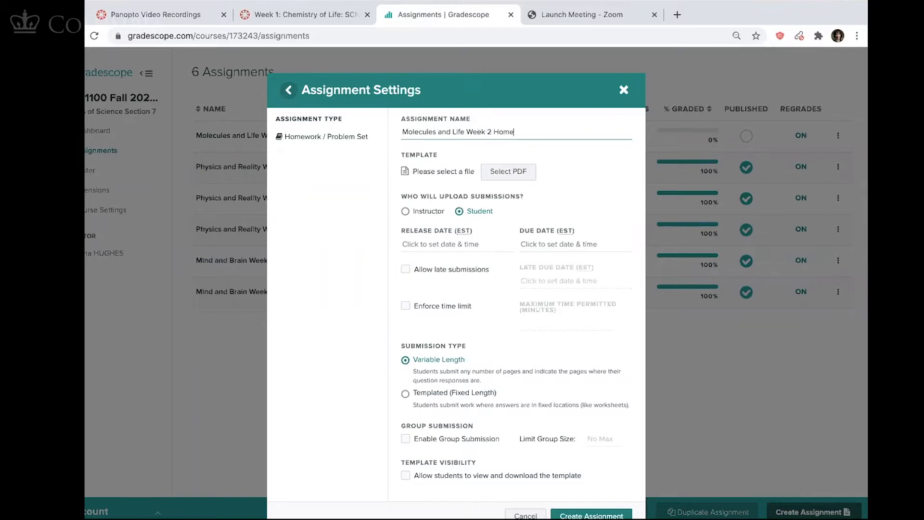
pyautogui.write('work')
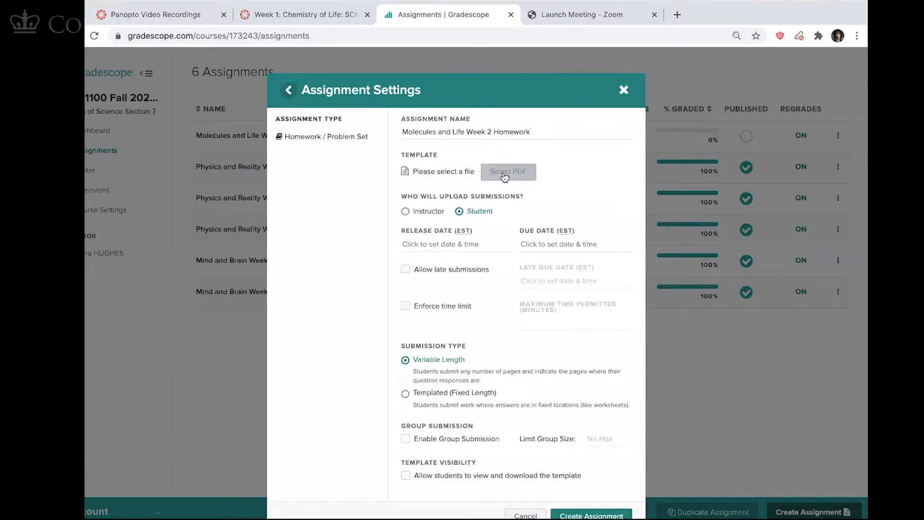
pyautogui.click(590, 515)
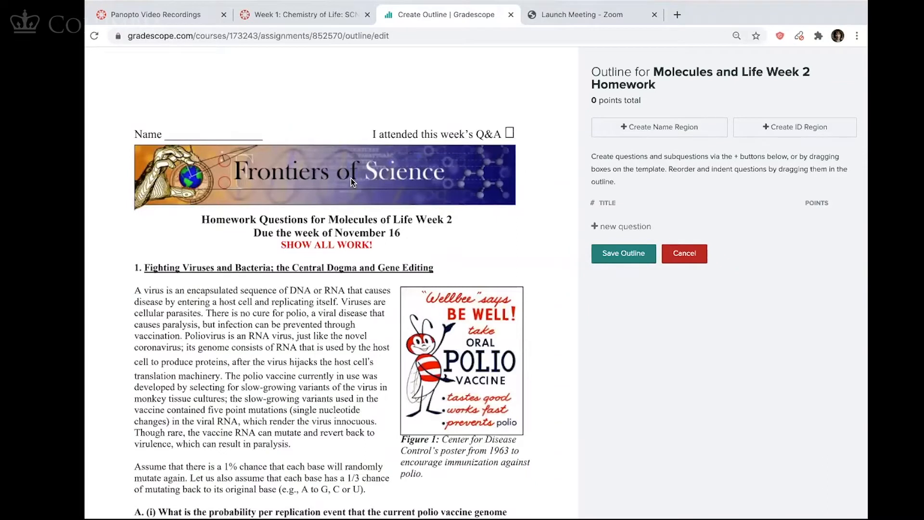
pyautogui.moveTo(515, 139)
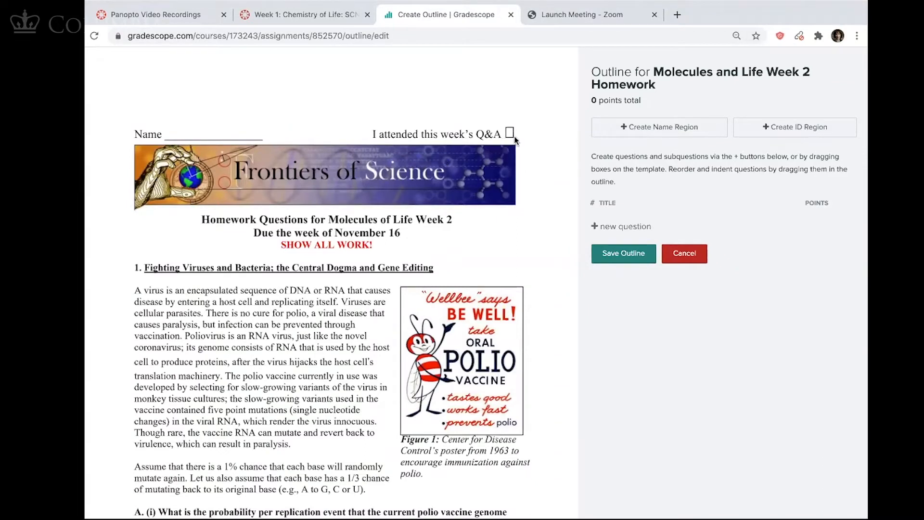
pyautogui.moveTo(598, 147)
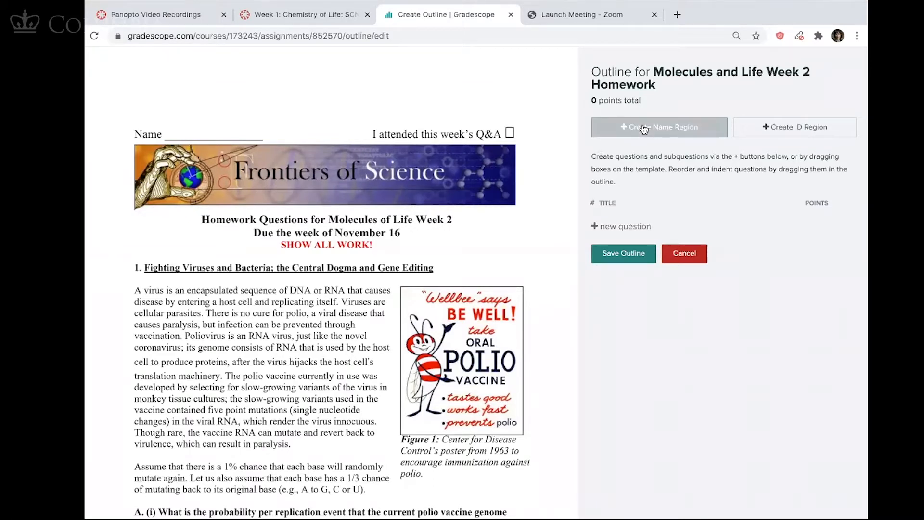
# - Add a name region and a 1-point 'Q&A attendance' question over the attendance header
pyautogui.click(658, 127)
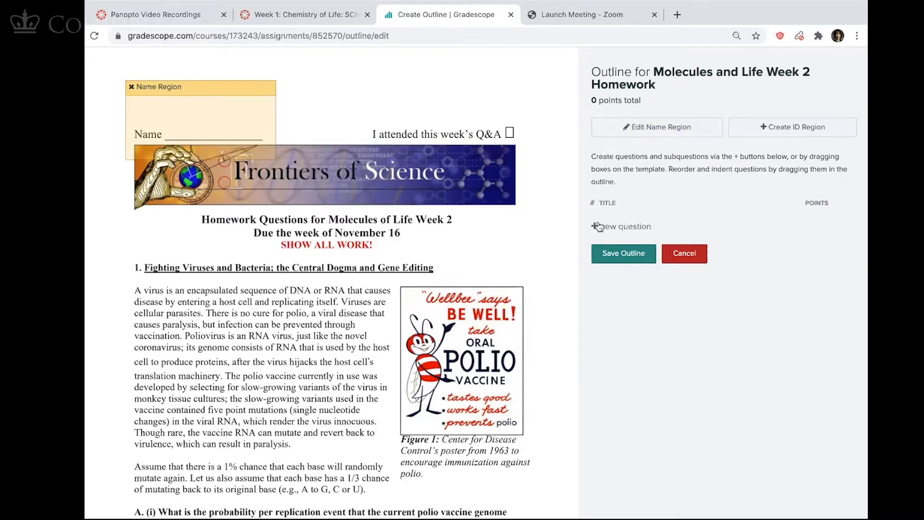
pyautogui.click(621, 226)
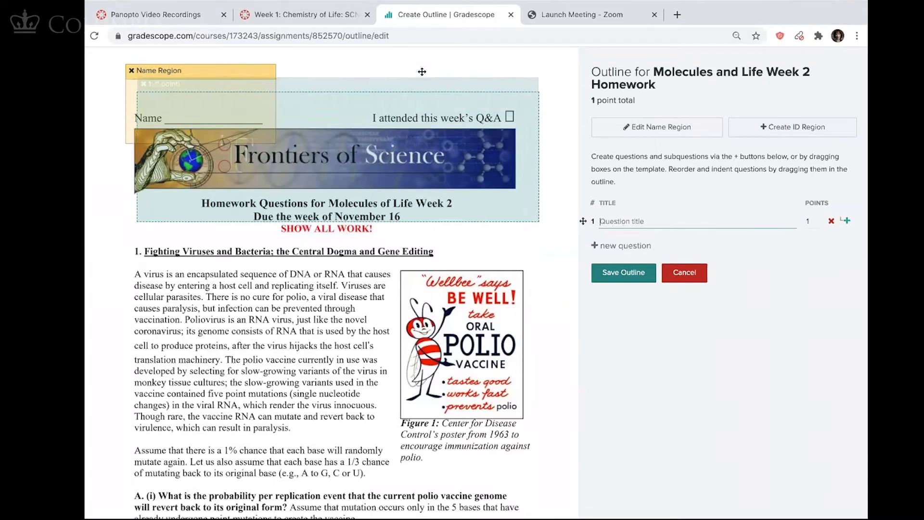
pyautogui.moveTo(422, 72); pyautogui.dragTo(459, 69)
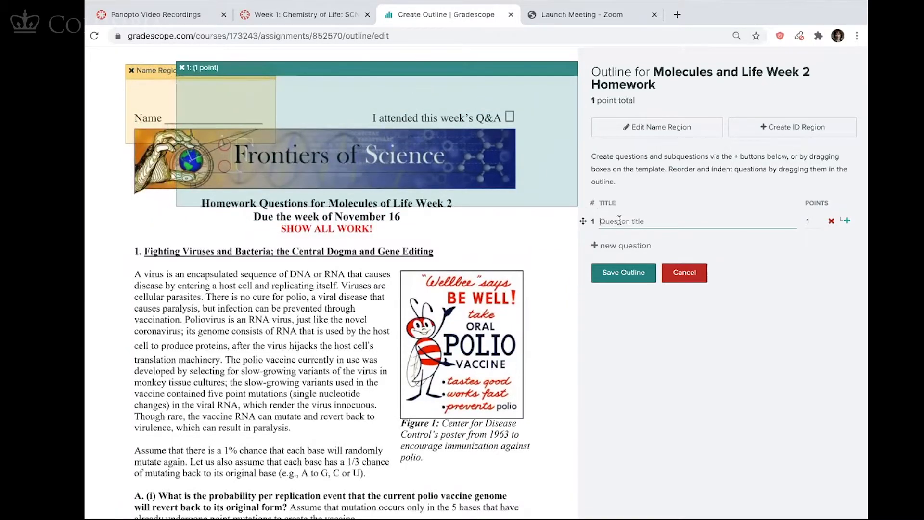
pyautogui.write('Q&A attendanc')
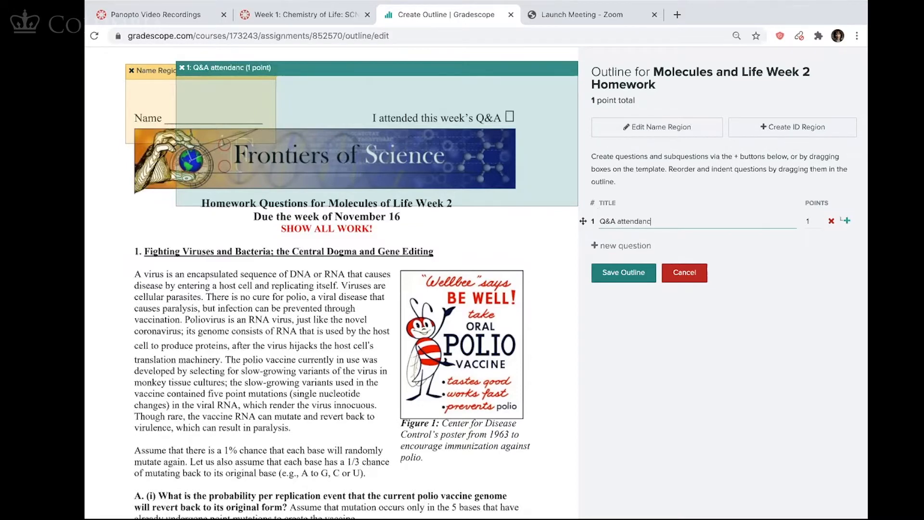
pyautogui.write('e')
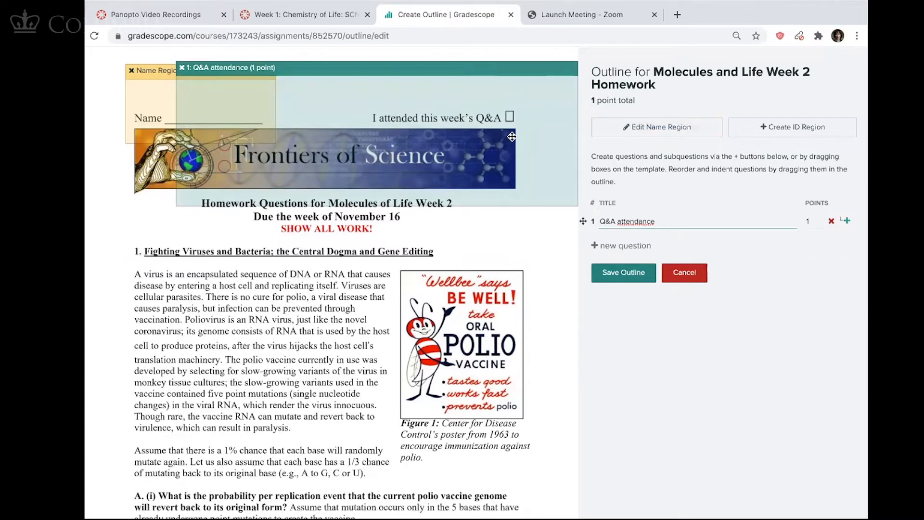
pyautogui.moveTo(191, 103)
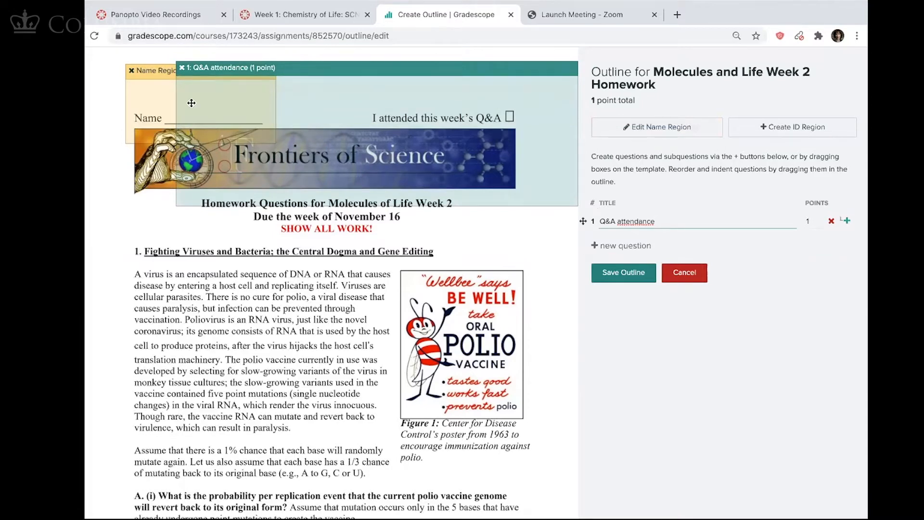
pyautogui.moveTo(551, 98)
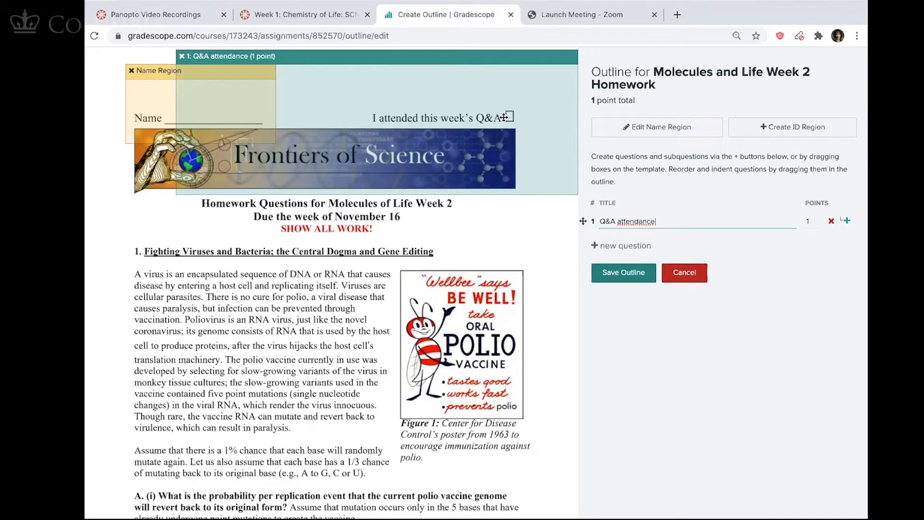
pyautogui.moveTo(525, 121)
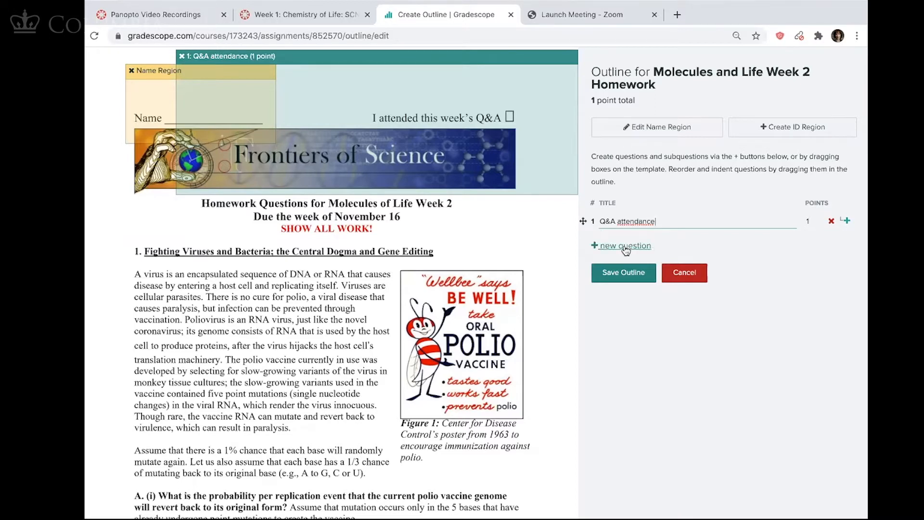
# - Add question '1A' over part A of question 1
pyautogui.click(625, 245)
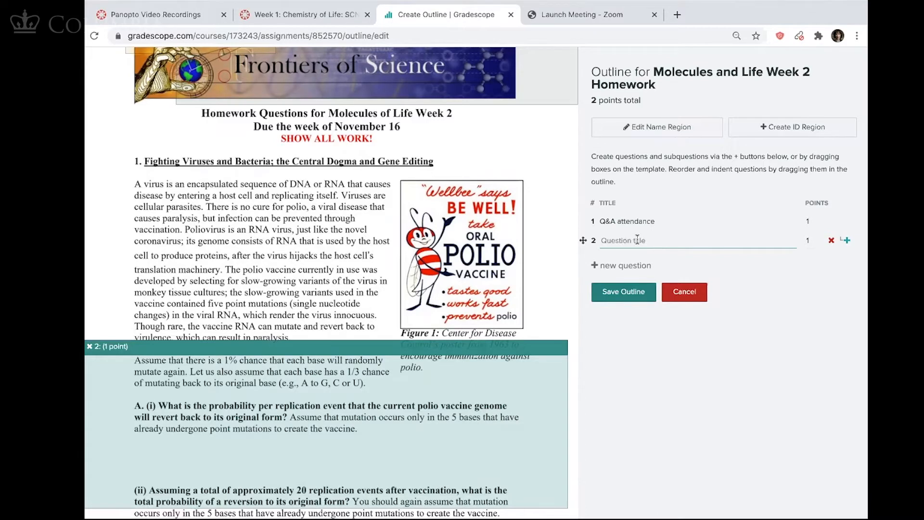
pyautogui.write('1A')
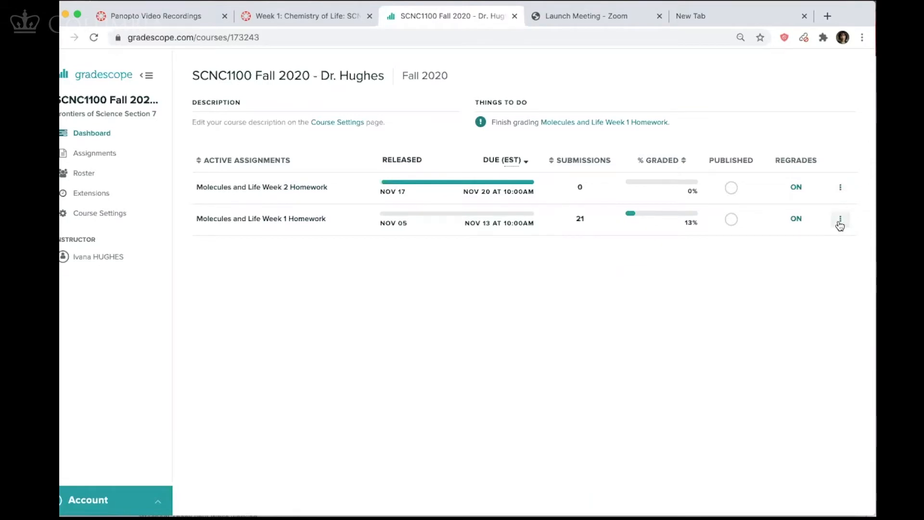
# - In the Week 1 homework settings, set Student Visibility to 'Show only applied rubric items'
pyautogui.click(840, 218)
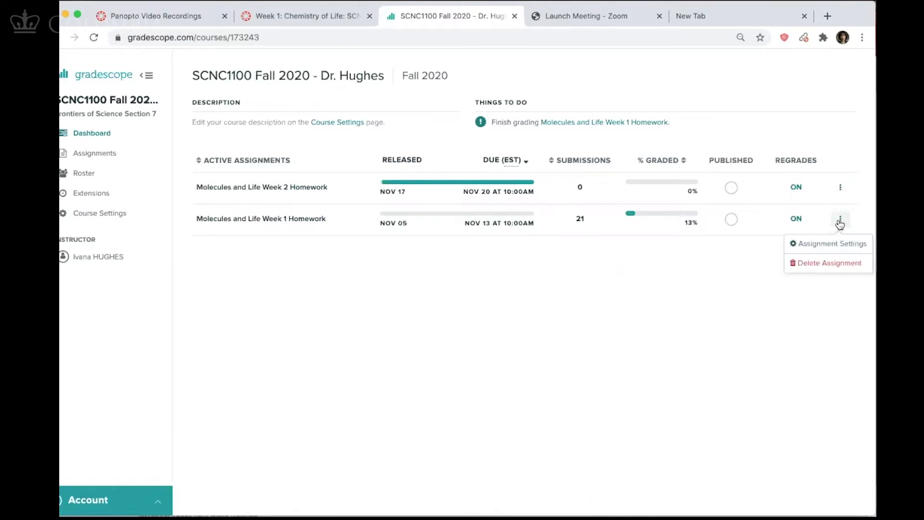
pyautogui.click(831, 244)
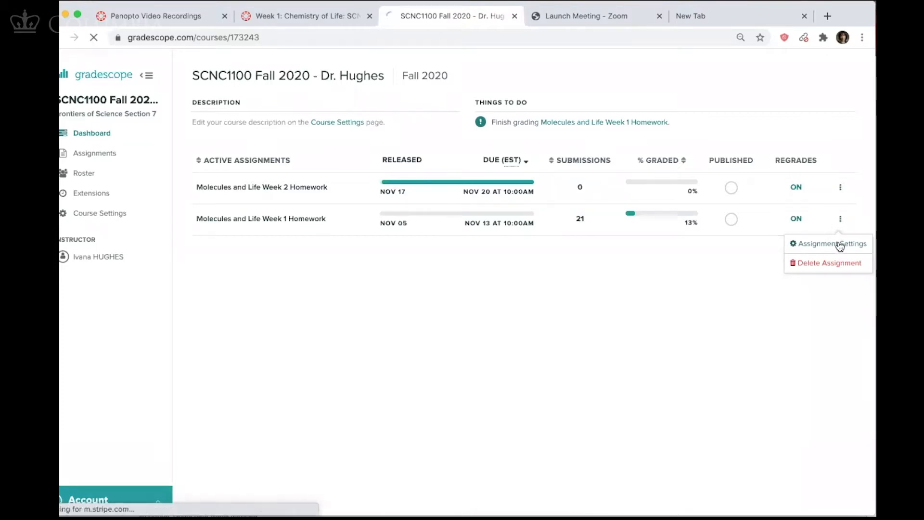
pyautogui.click(832, 244)
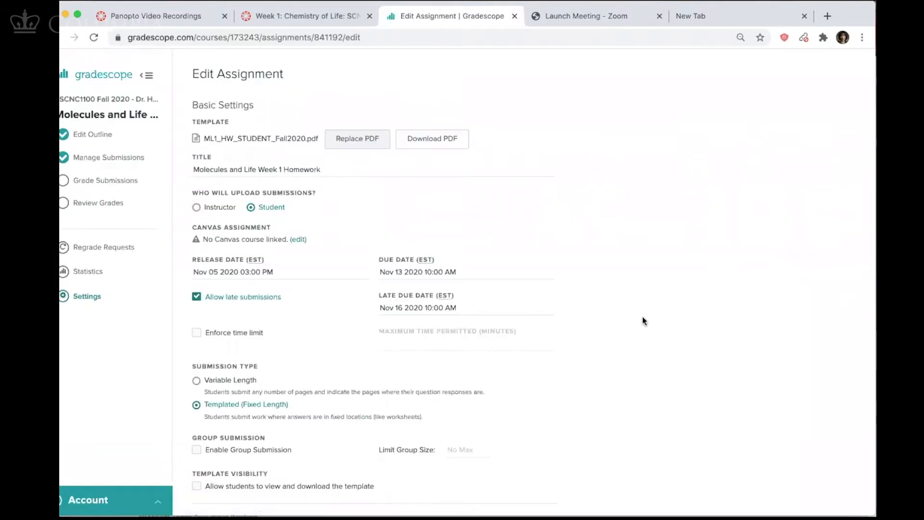
pyautogui.scroll(-3)
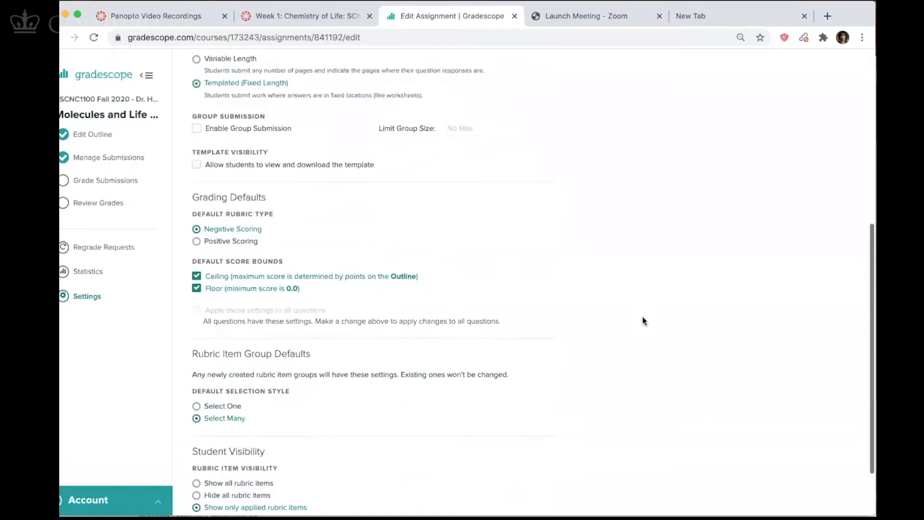
pyautogui.scroll(-3)
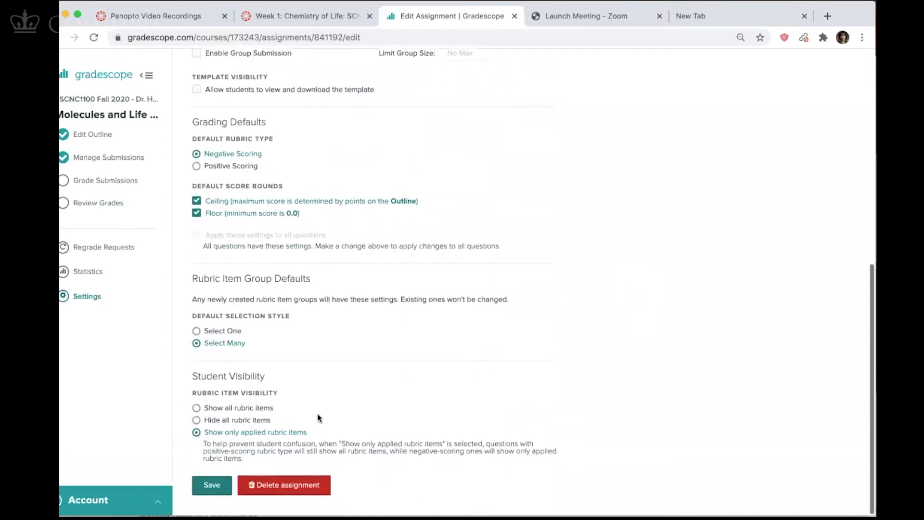
pyautogui.moveTo(629, 90)
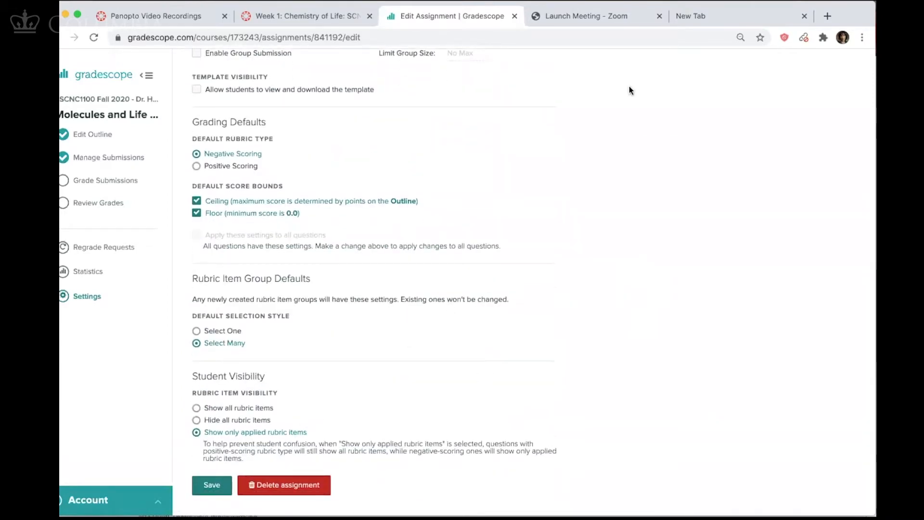
pyautogui.moveTo(340, 462)
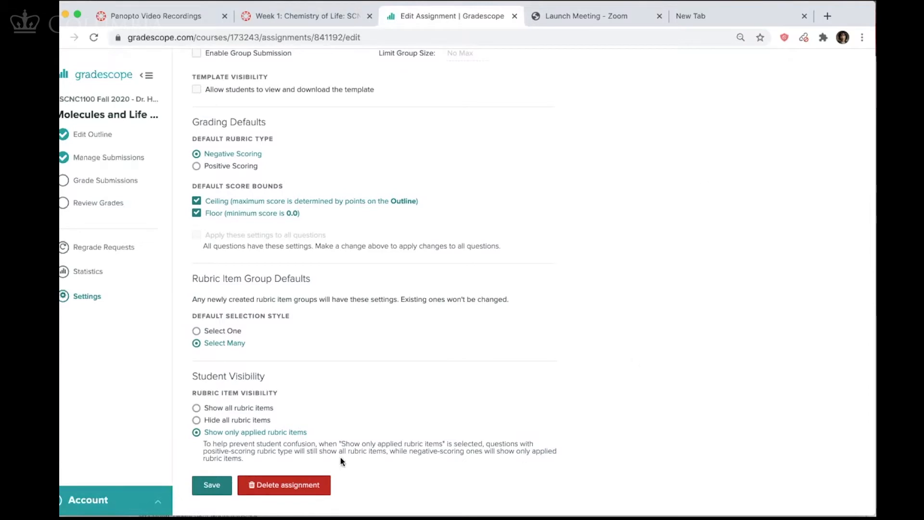
pyautogui.moveTo(788, 61)
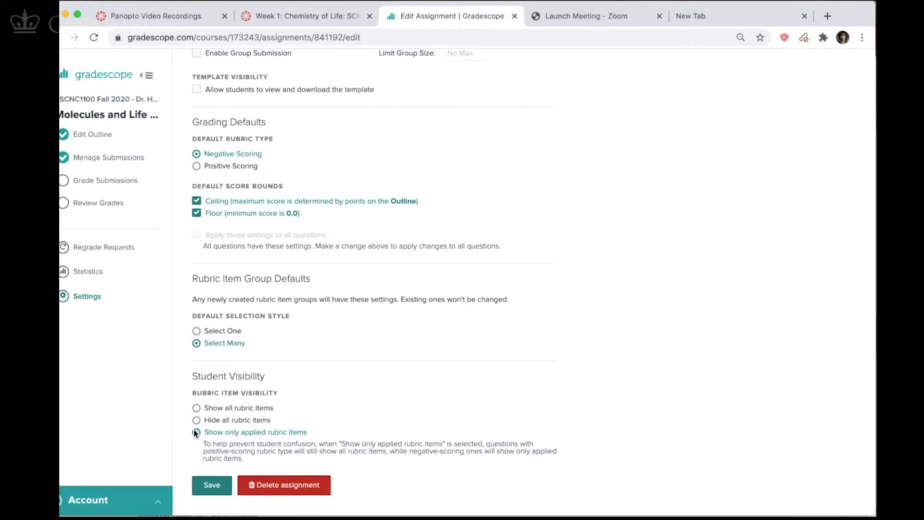
pyautogui.click(212, 484)
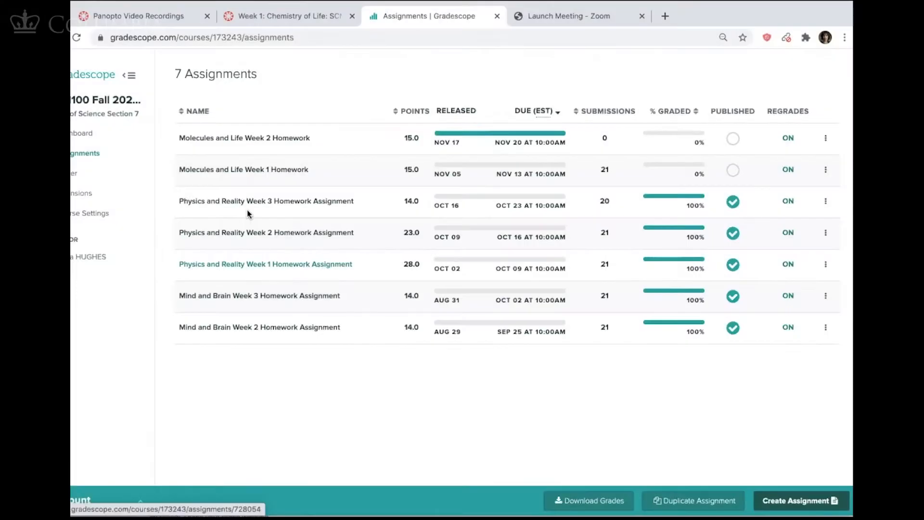
pyautogui.moveTo(244, 169)
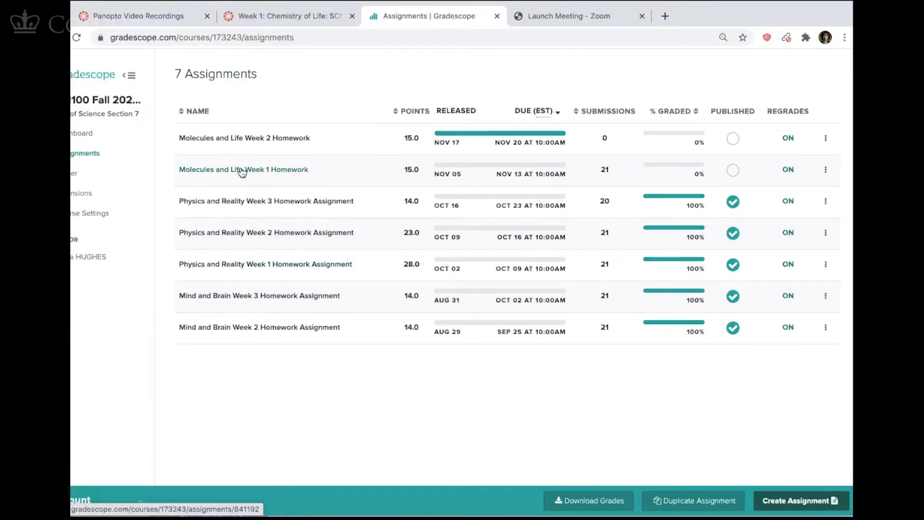
# - Open Molecules and Life Week 1 Homework and review its questions on the grading dashboard
pyautogui.click(244, 169)
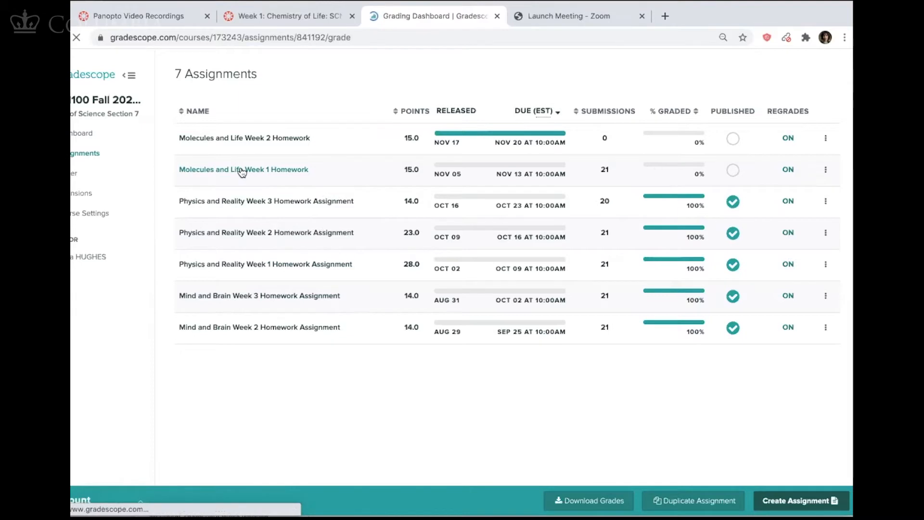
pyautogui.click(243, 169)
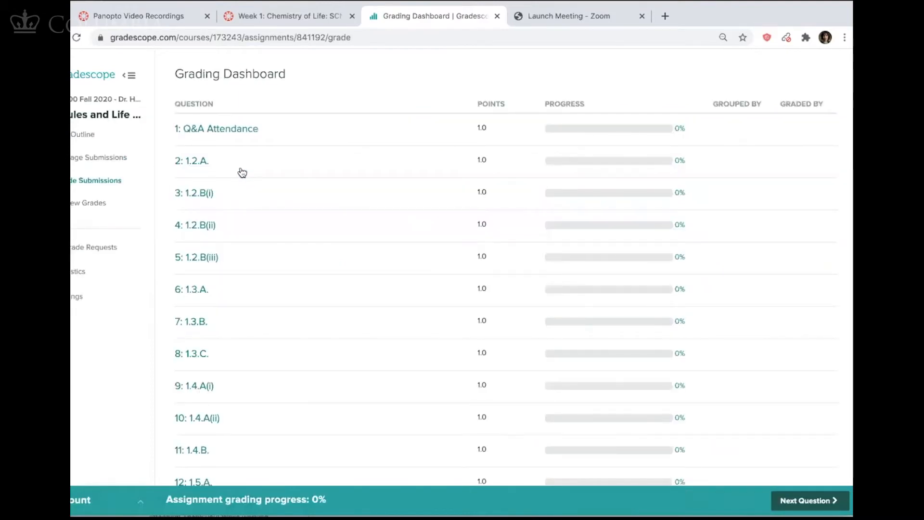
pyautogui.moveTo(228, 418)
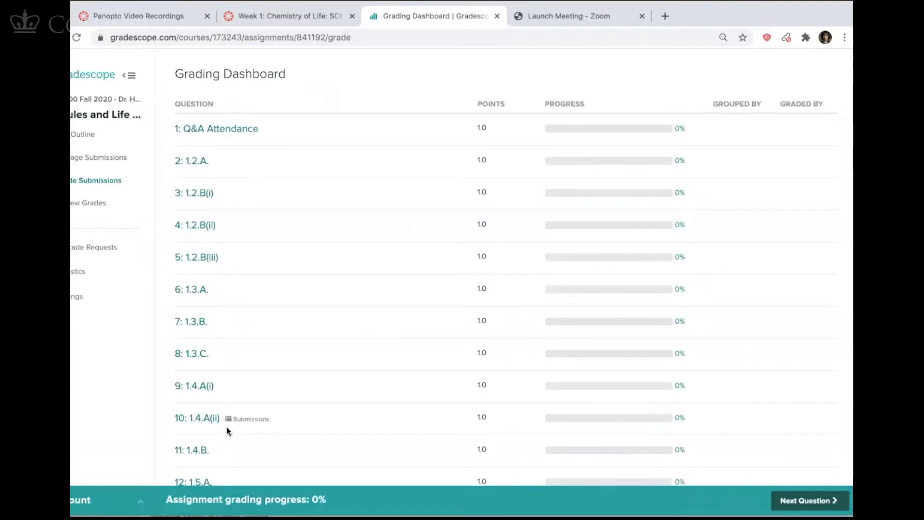
pyautogui.scroll(-3)
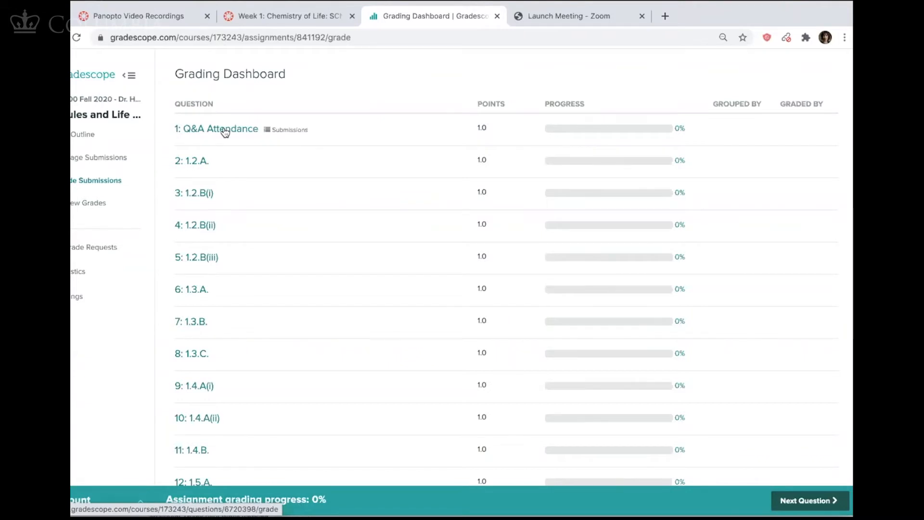
# - Open Question 2 and choose Form Answer Groups First with Blank Answers Only (Manual Grouping)
pyautogui.click(216, 129)
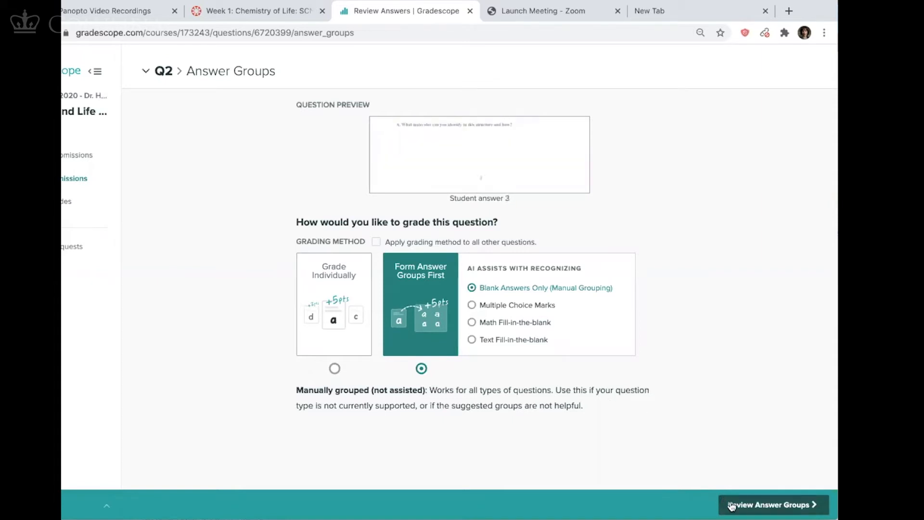
# - Open Question 2's Answer Groups page showing the Blank group and 18 ungrouped answers
pyautogui.click(772, 504)
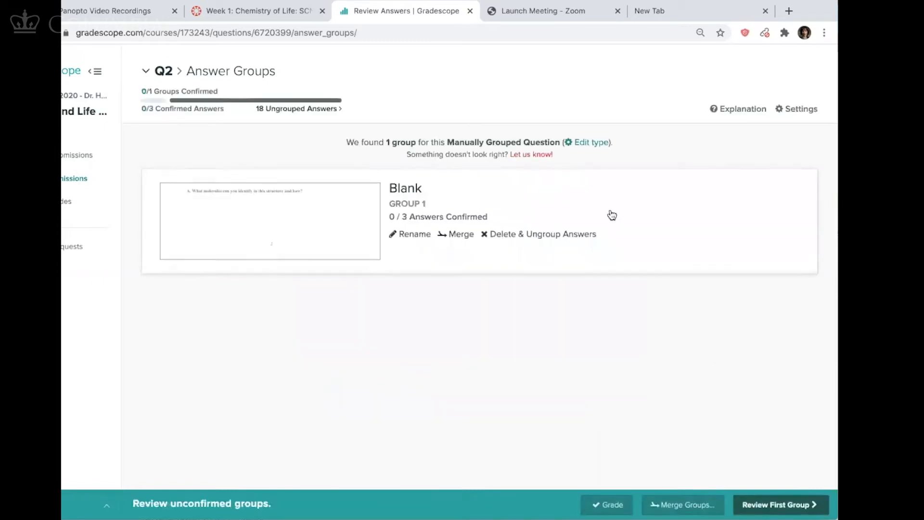
pyautogui.moveTo(400, 210)
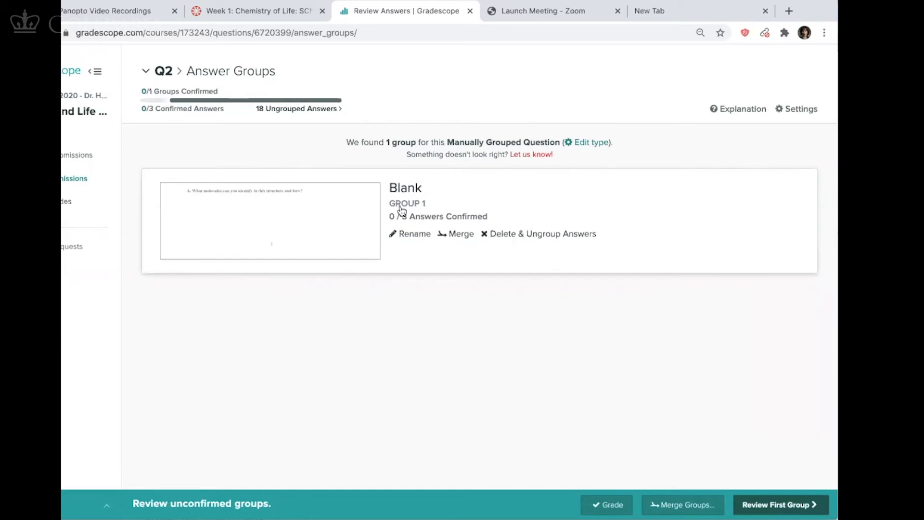
pyautogui.moveTo(405, 187)
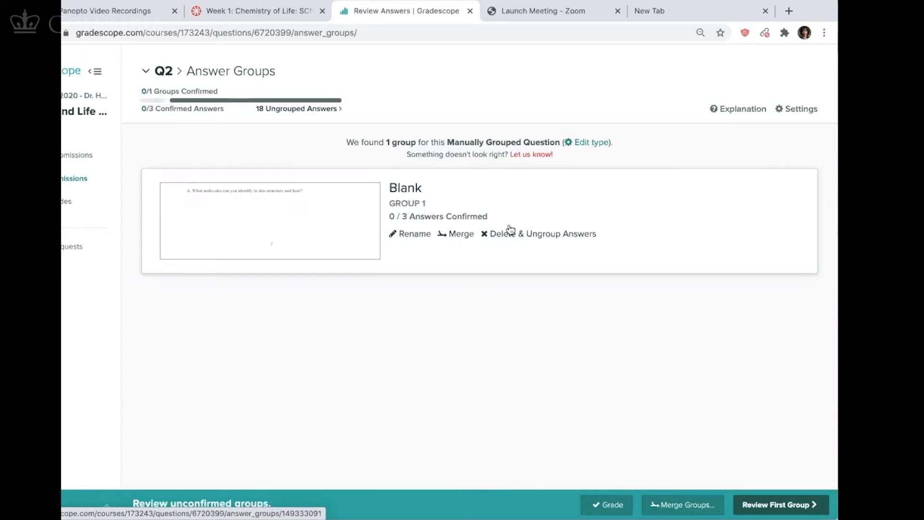
pyautogui.moveTo(519, 233)
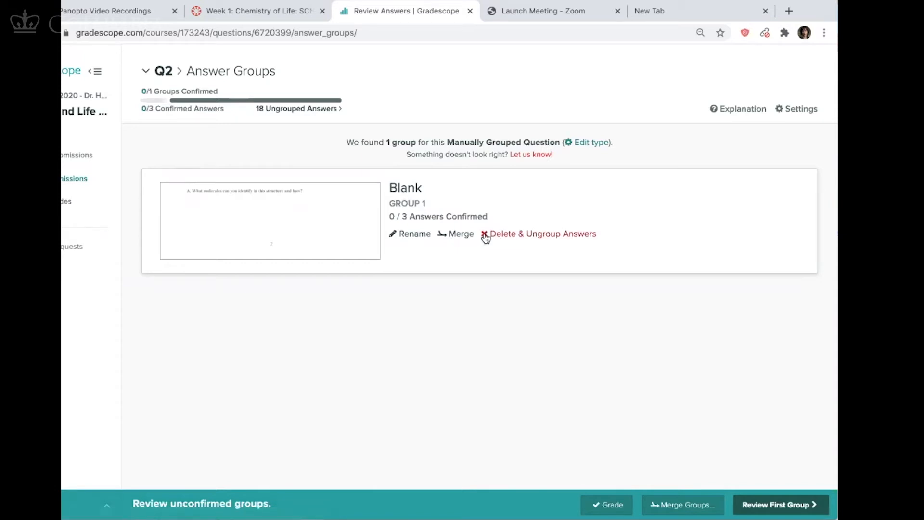
# - Delete the Blank group and create a 'Great!' group holding two answers
pyautogui.click(270, 221)
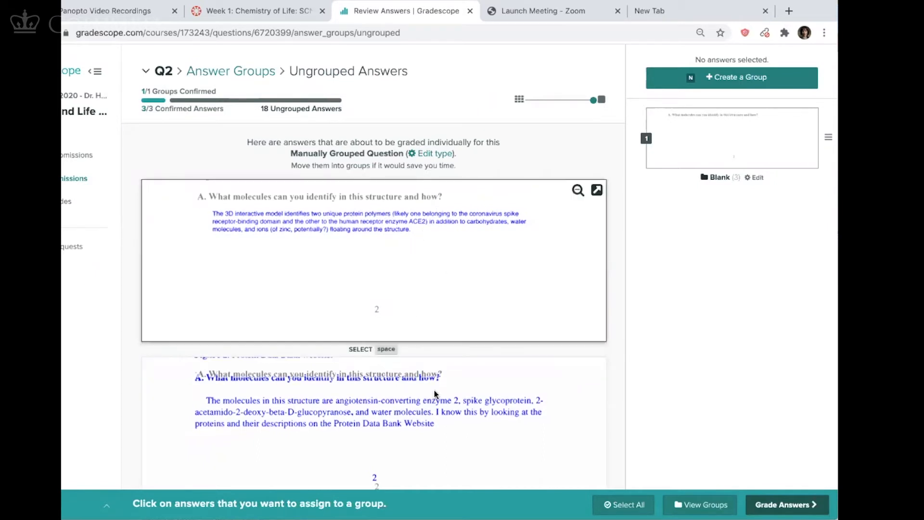
pyautogui.moveTo(499, 296)
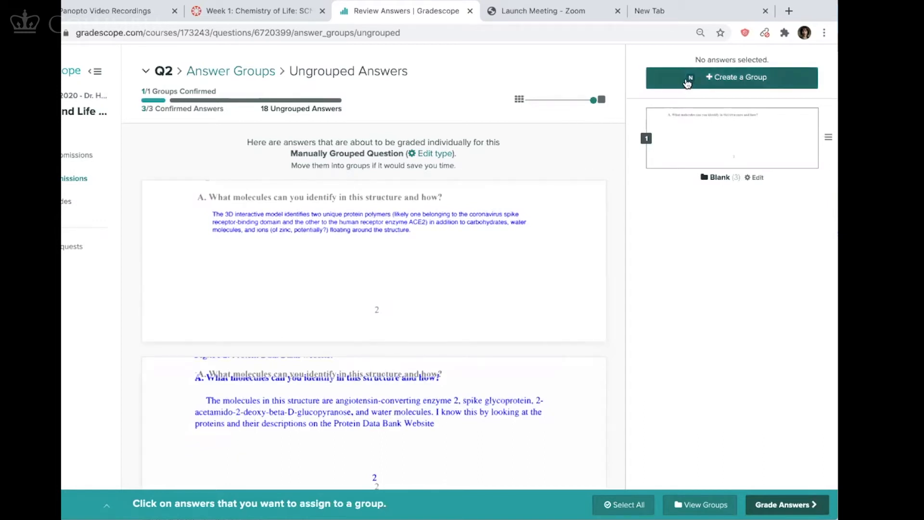
pyautogui.click(731, 77)
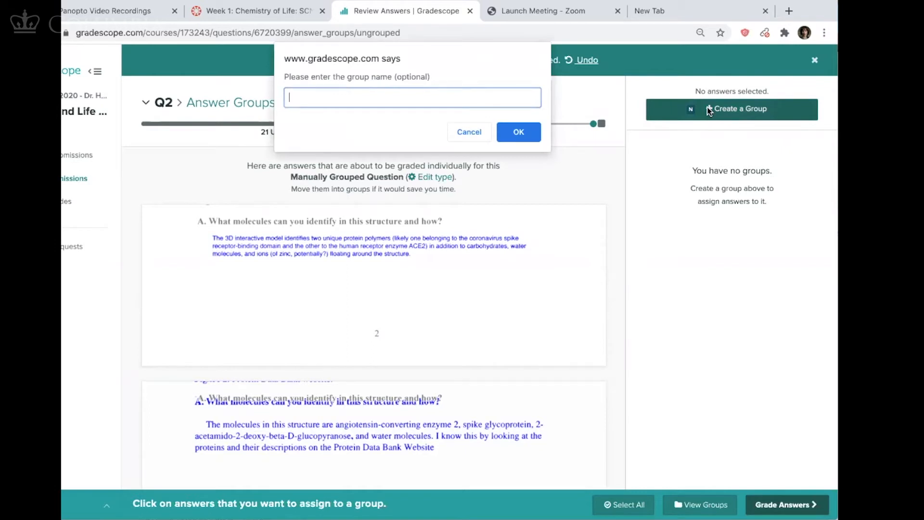
pyautogui.write('Great!')
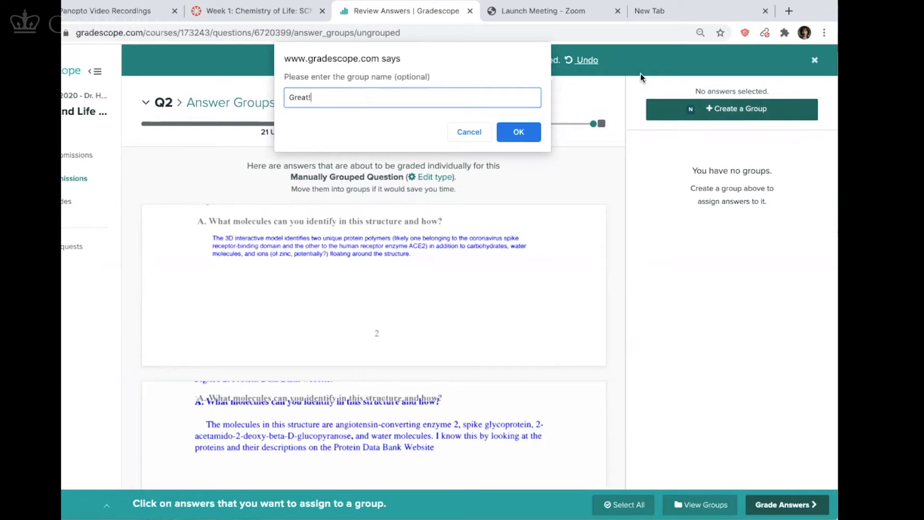
pyautogui.click(517, 132)
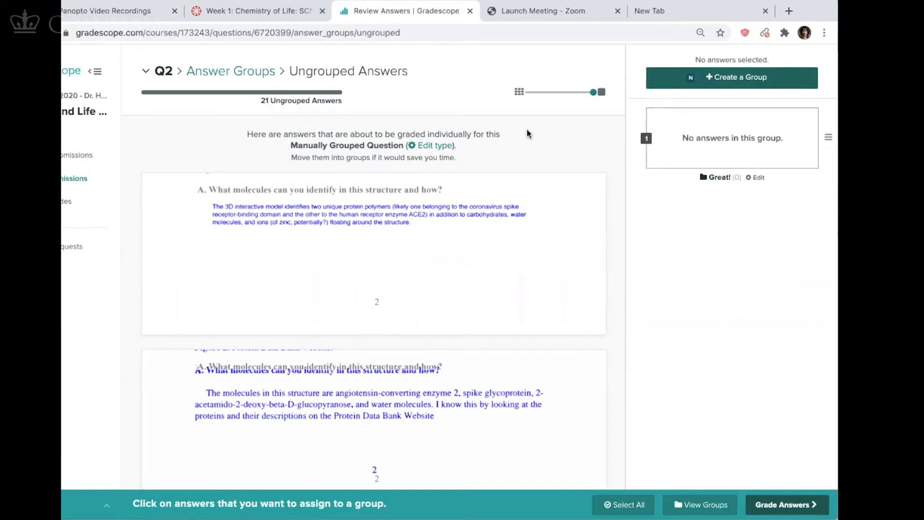
pyautogui.moveTo(711, 196)
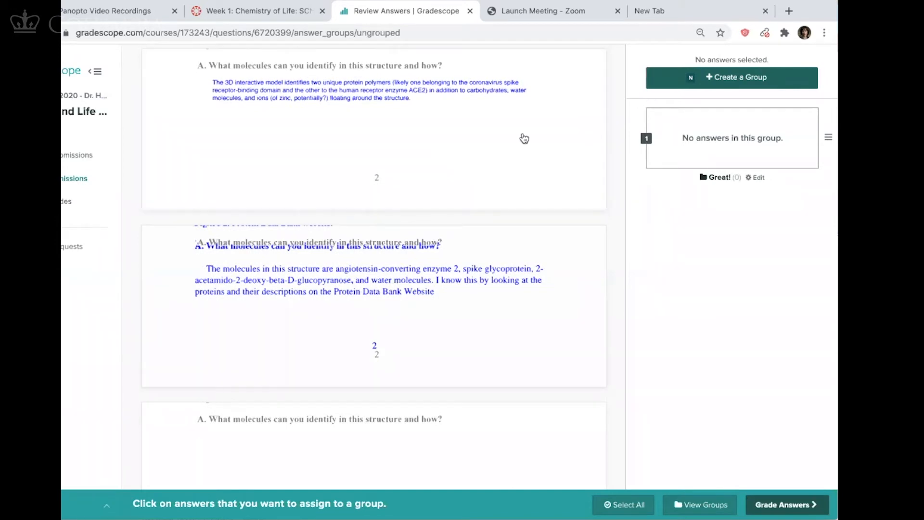
pyautogui.click(373, 280)
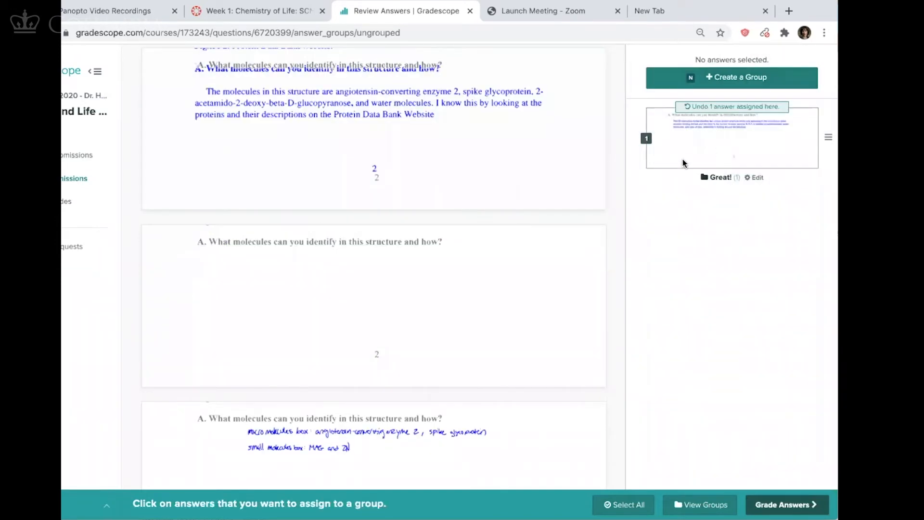
pyautogui.moveTo(514, 145)
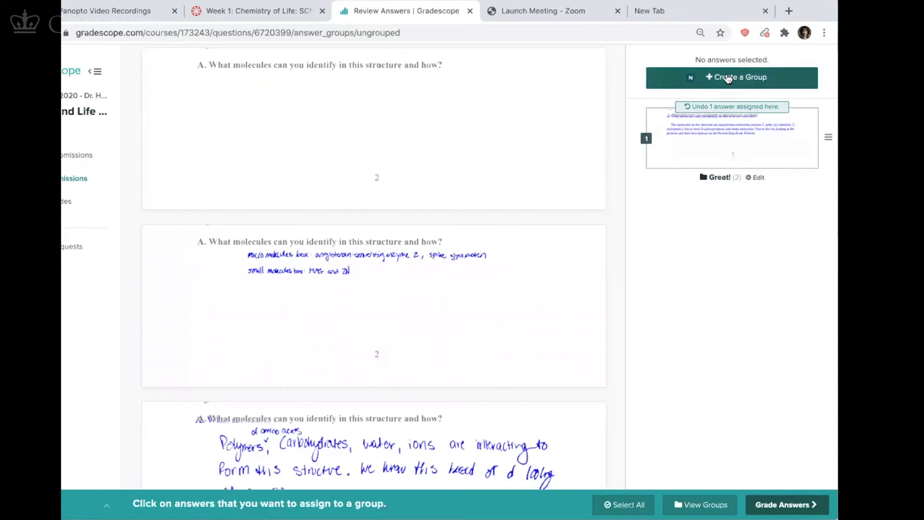
pyautogui.click(737, 77)
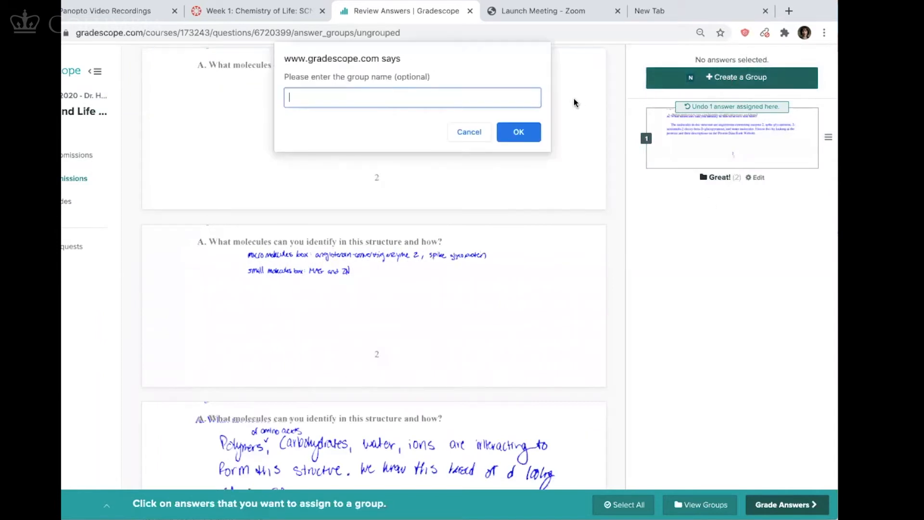
# - Create a new answer group named 'No answer provided'
pyautogui.write('N')
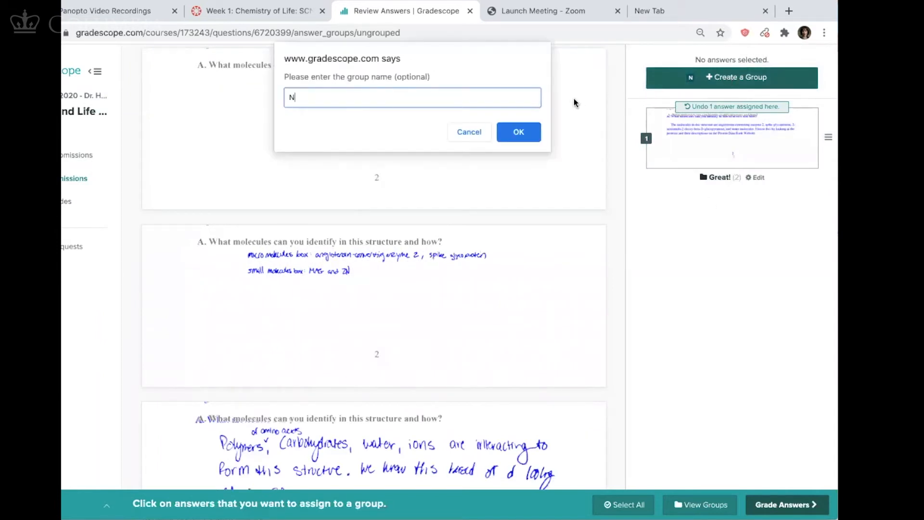
pyautogui.write('o answer')
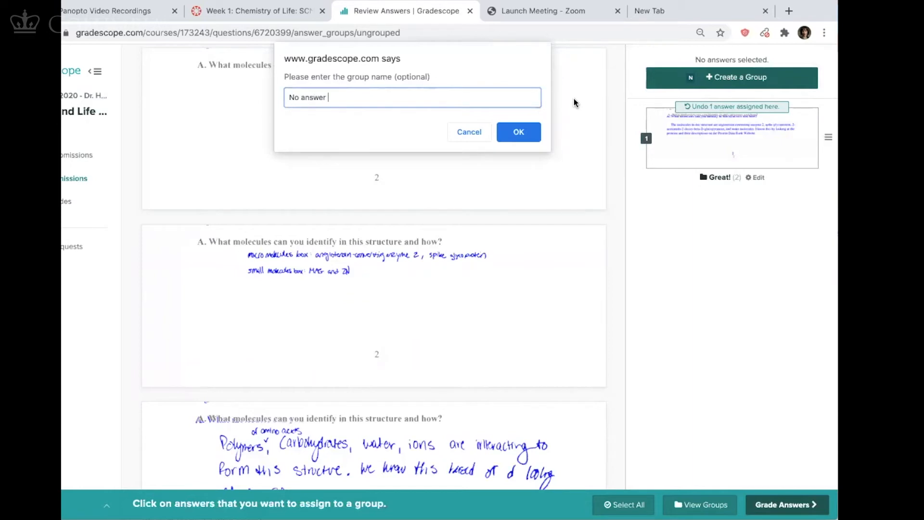
pyautogui.click(517, 131)
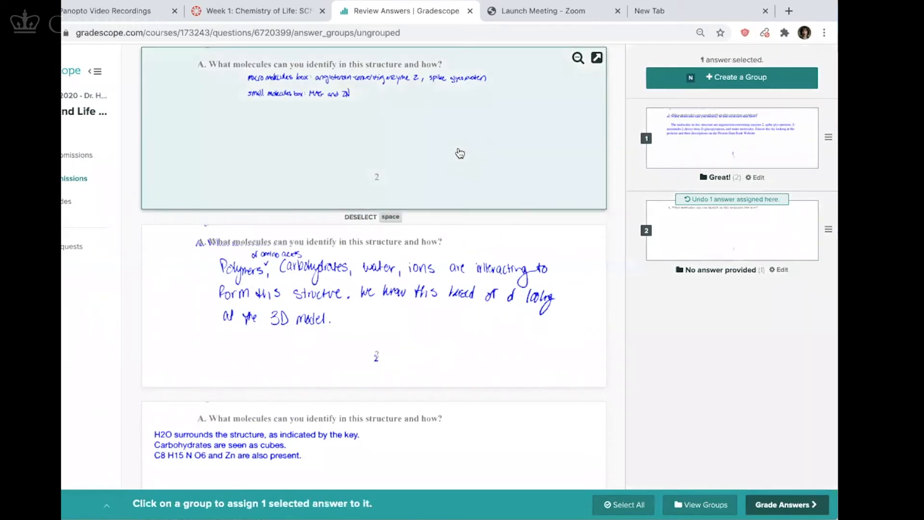
# - Create the 'Fine, but doesn't say how they know' group, then start grading the Great! group
pyautogui.click(737, 77)
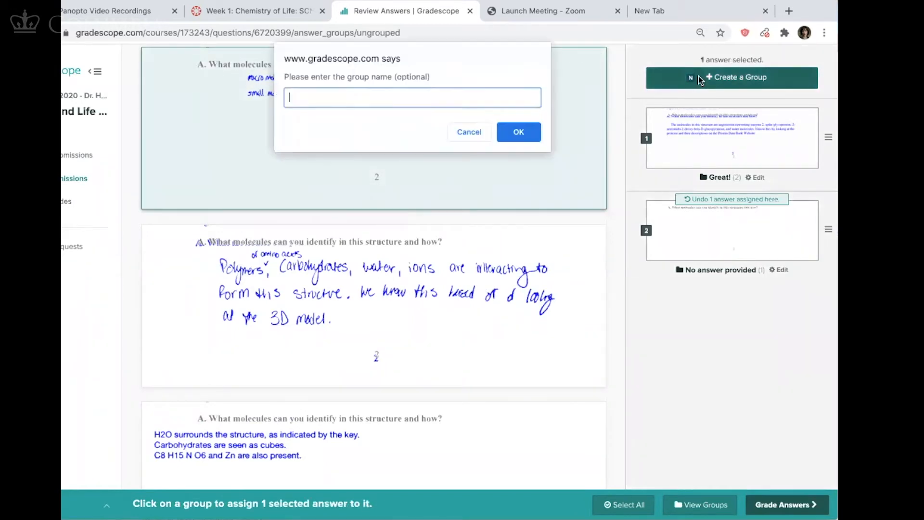
pyautogui.write('Fine,')
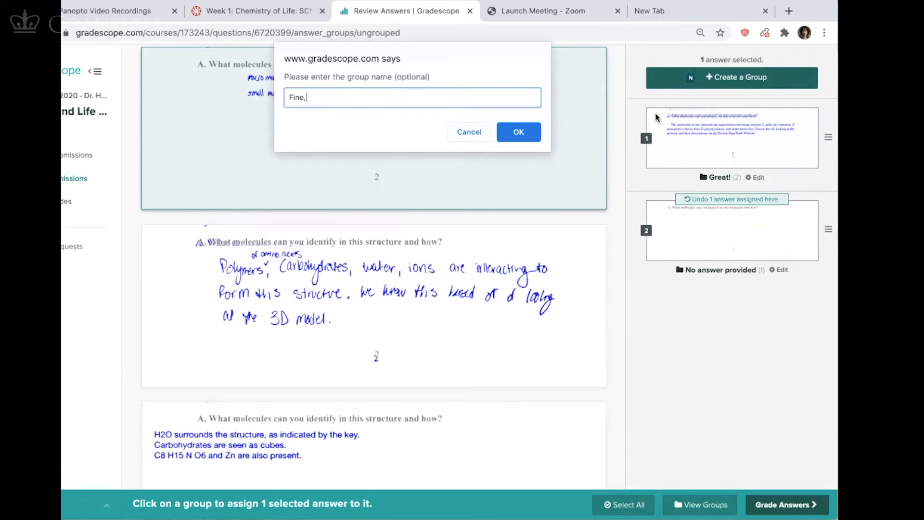
pyautogui.write("but doesn't say how th")
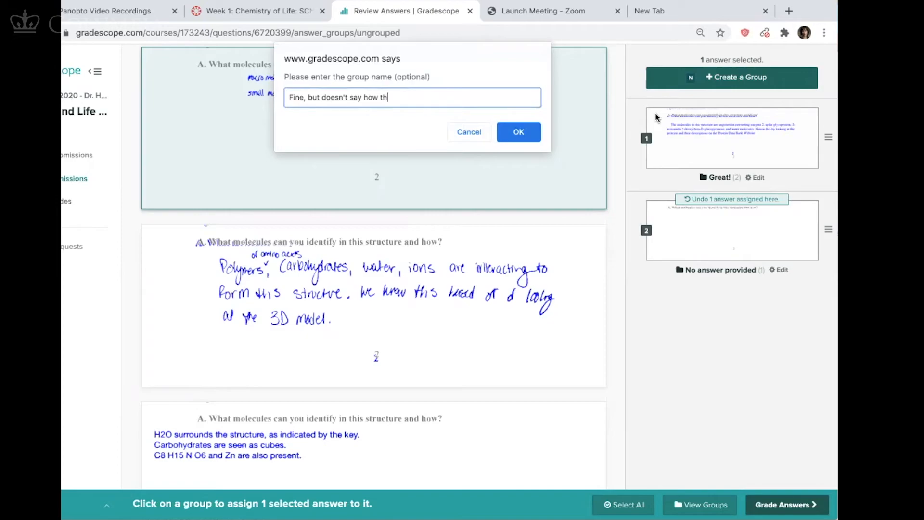
pyautogui.click(518, 131)
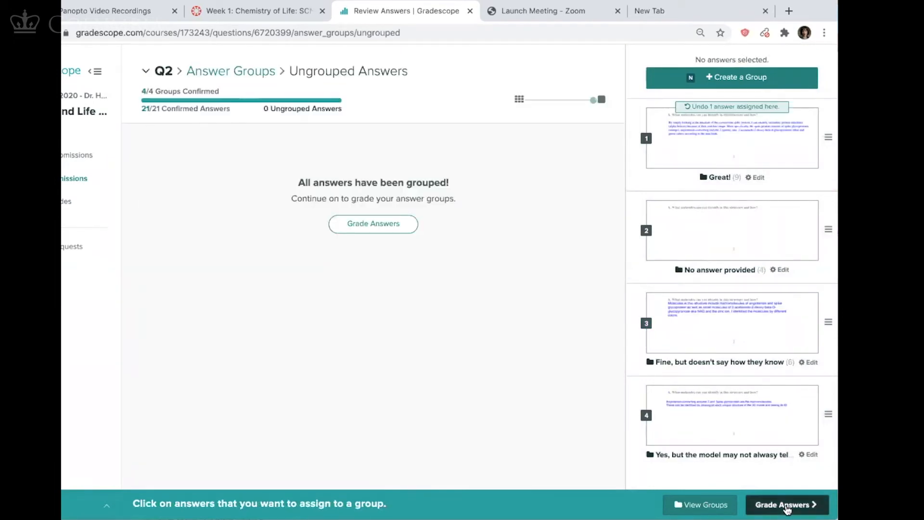
pyautogui.click(373, 223)
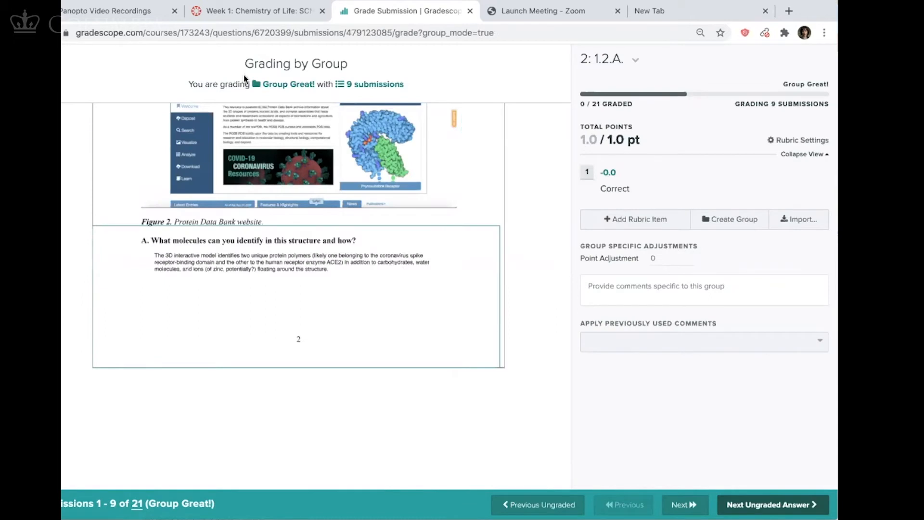
pyautogui.moveTo(298, 93)
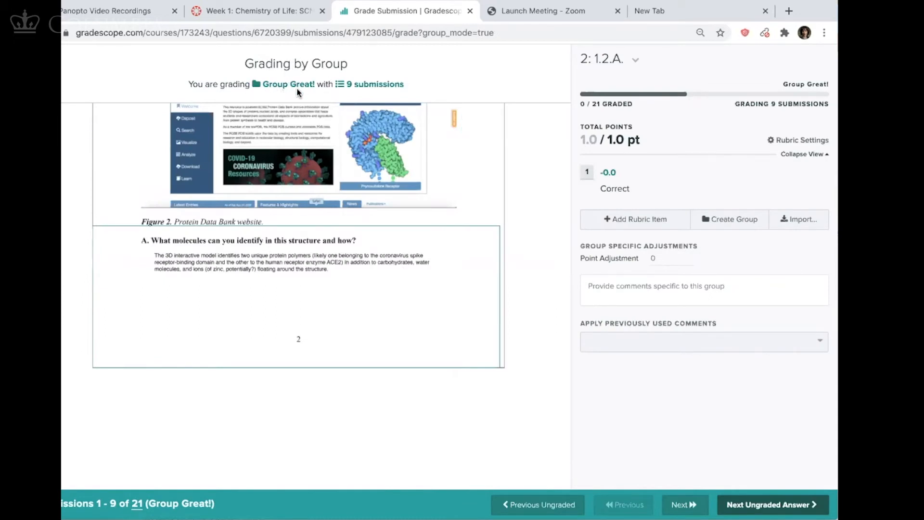
# - Change the first rubric item from 'Correct' to 'Great, yes, we look in the PDB for all of the molecules'
pyautogui.click(614, 188)
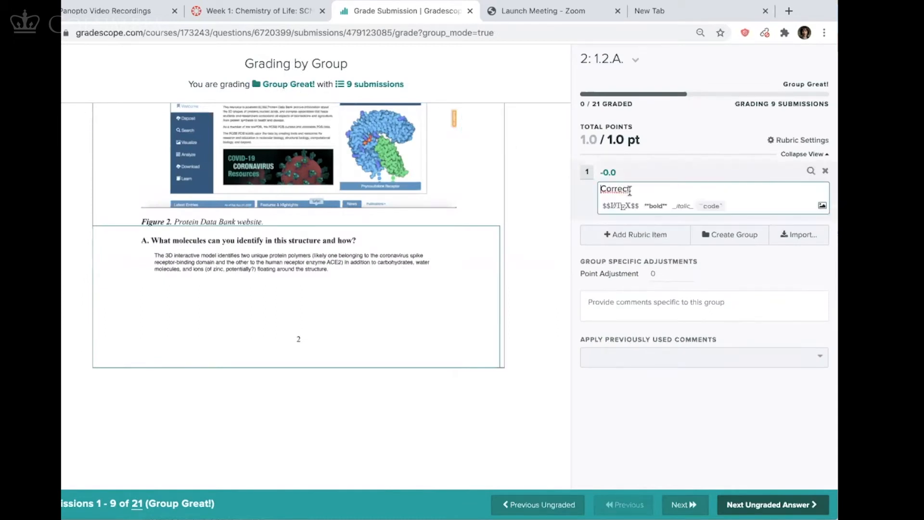
pyautogui.doubleClick(614, 189)
pyautogui.write('Great')
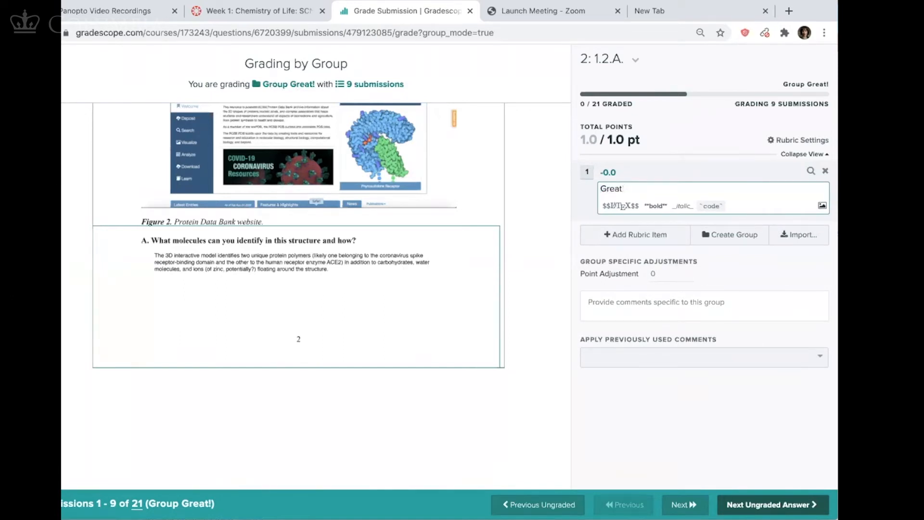
pyautogui.write(', yes, w')
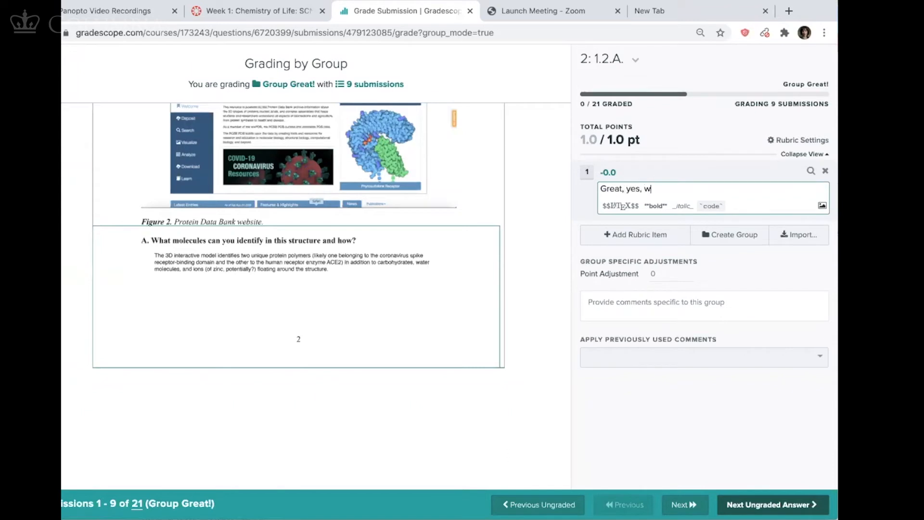
pyautogui.write('e look in the')
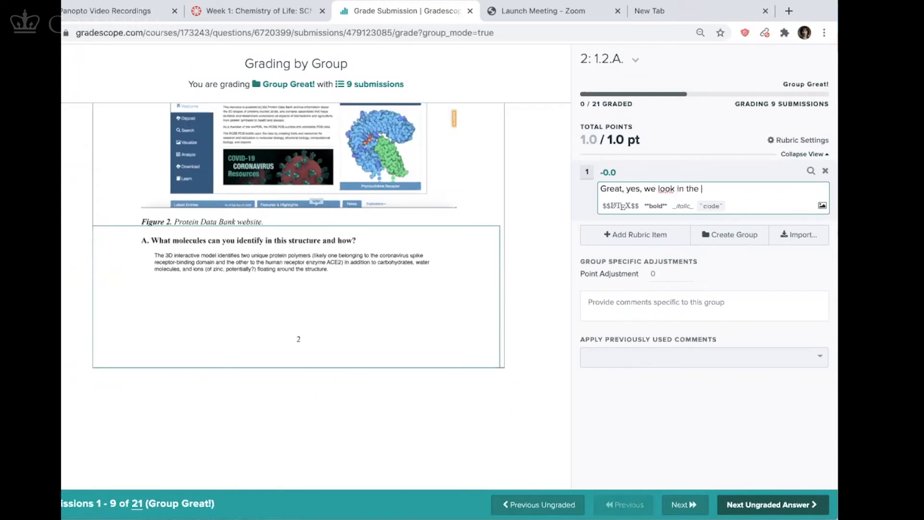
pyautogui.write('PDB for t')
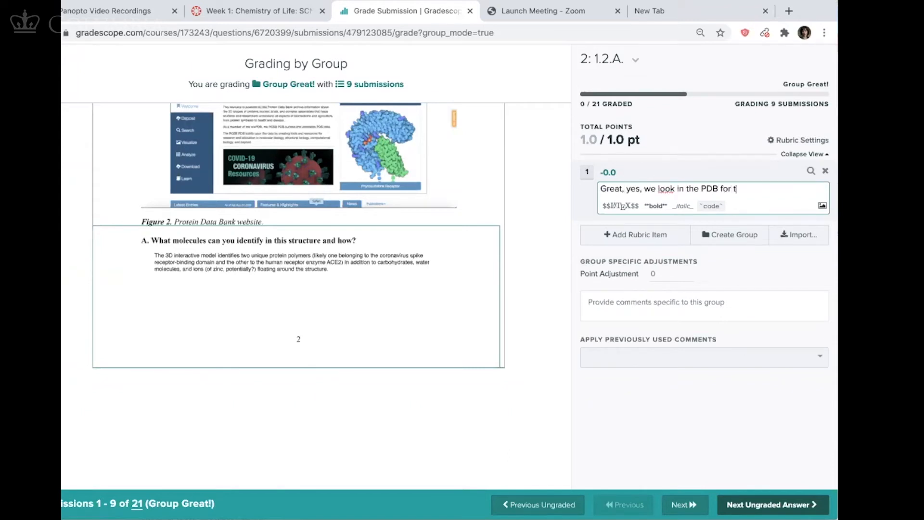
pyautogui.write('all of the molecule')
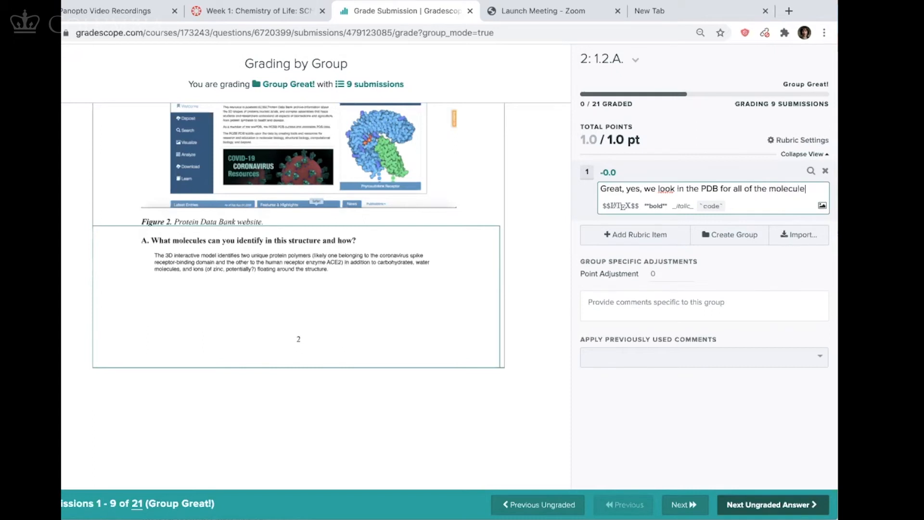
pyautogui.click(586, 171)
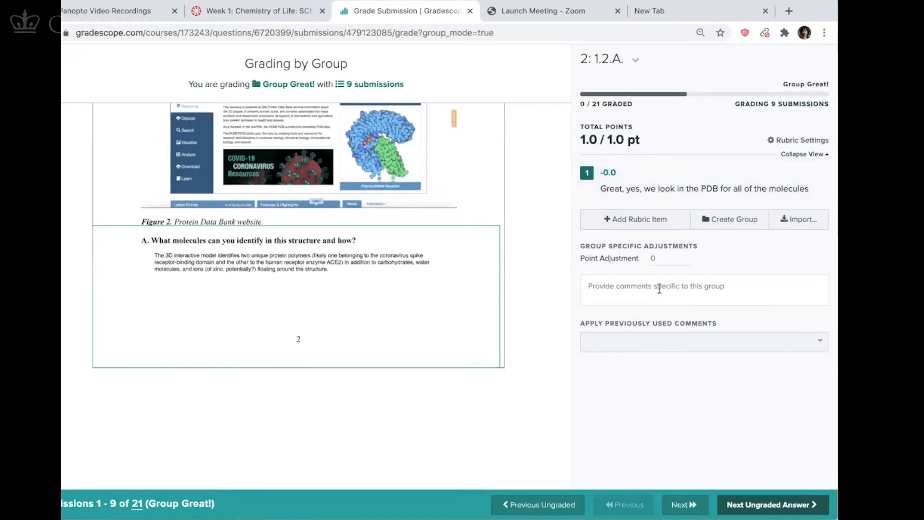
pyautogui.click(703, 289)
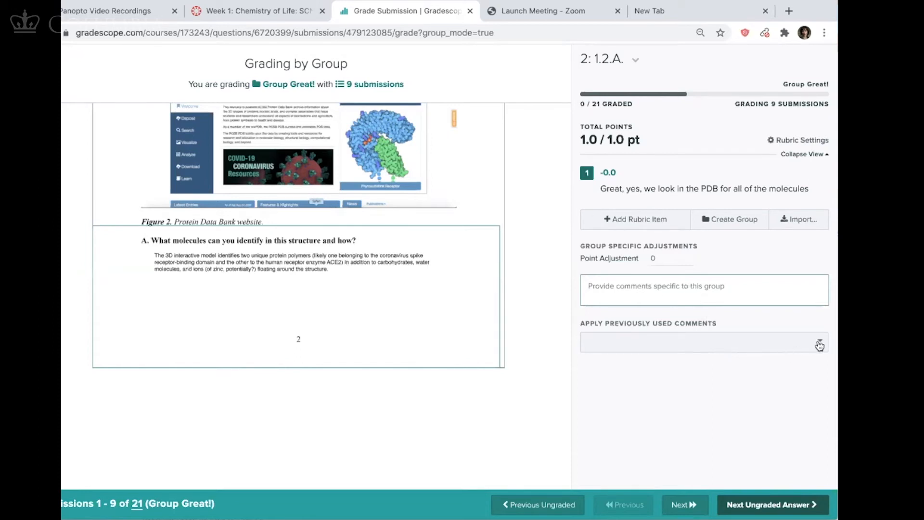
pyautogui.click(703, 342)
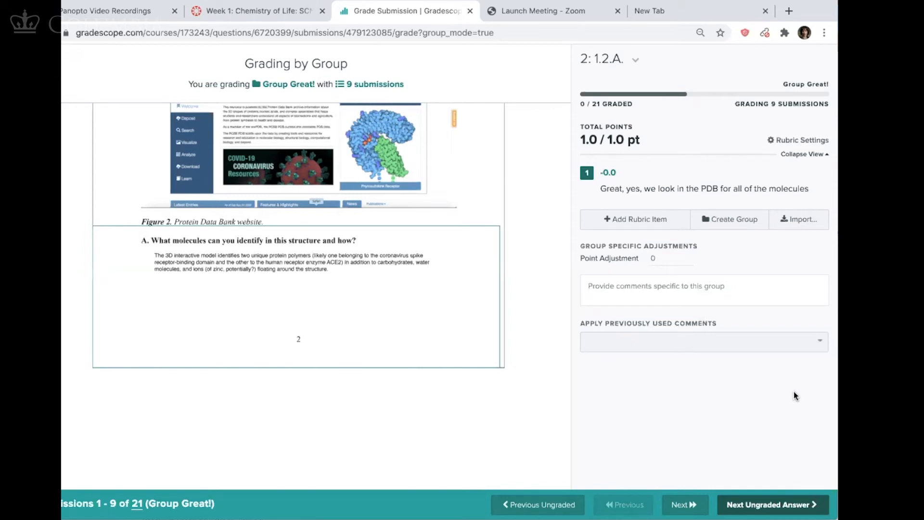
pyautogui.moveTo(570, 116)
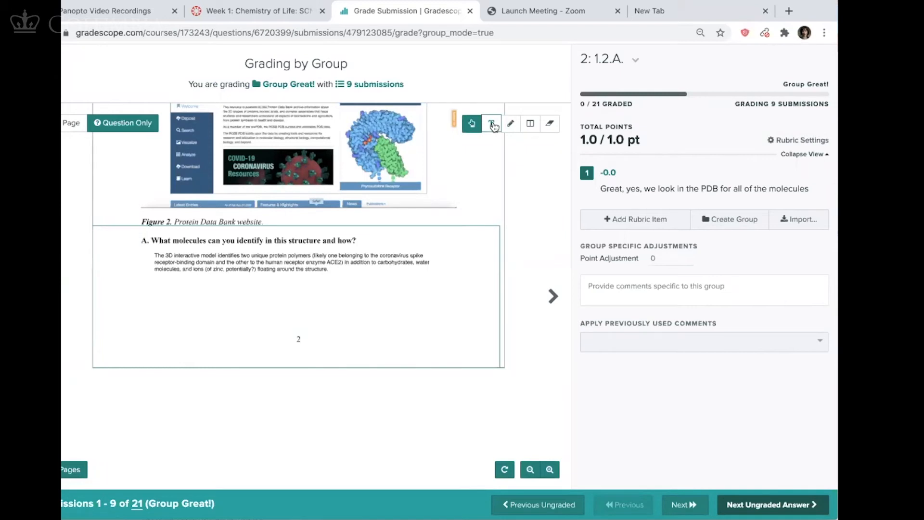
# - Turn on the Text annotation tool for the Great! group's displayed answer
pyautogui.click(491, 123)
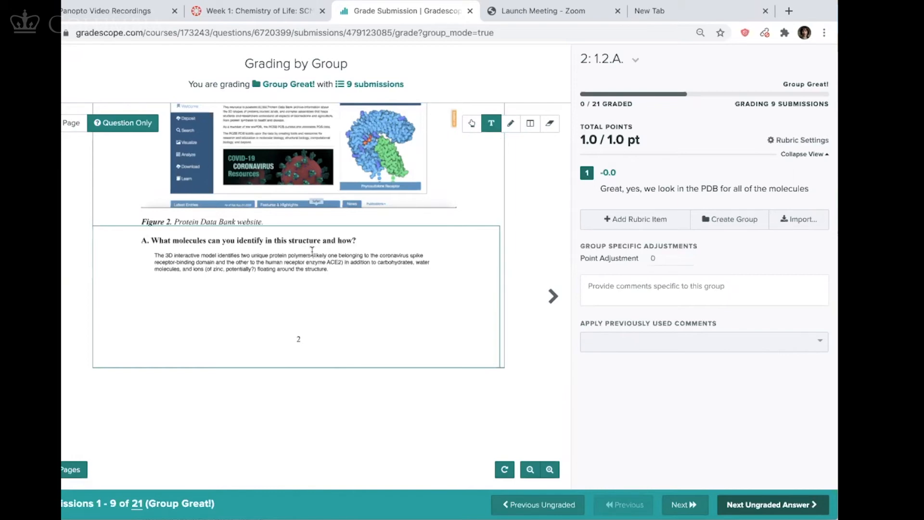
pyautogui.moveTo(328, 284)
pyautogui.write('novel')
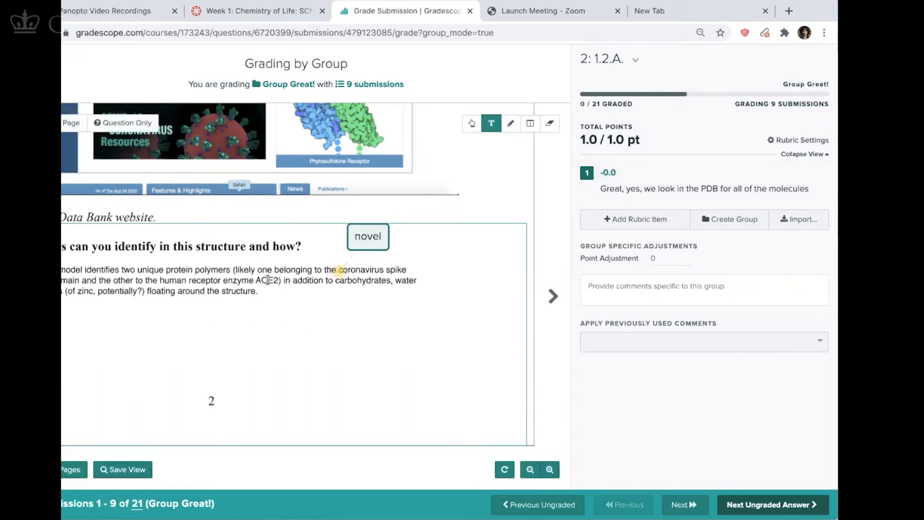
pyautogui.moveTo(272, 301)
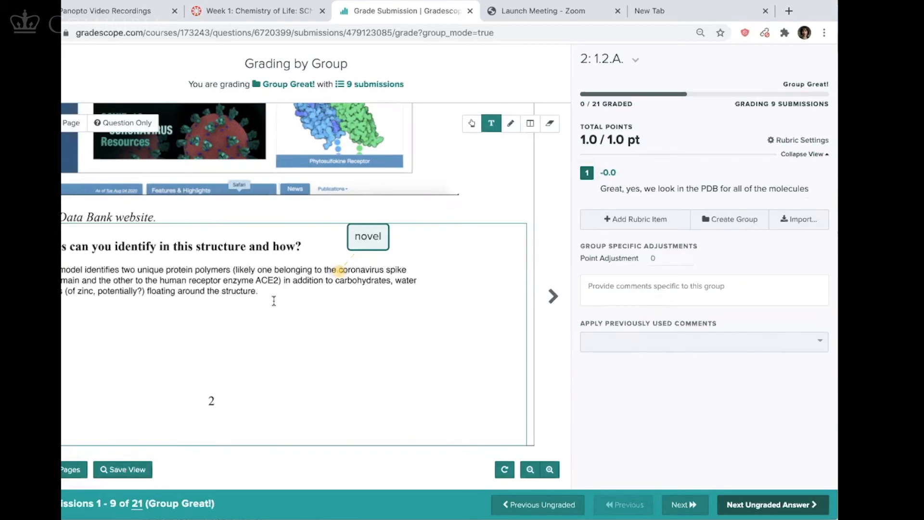
pyautogui.moveTo(288, 265)
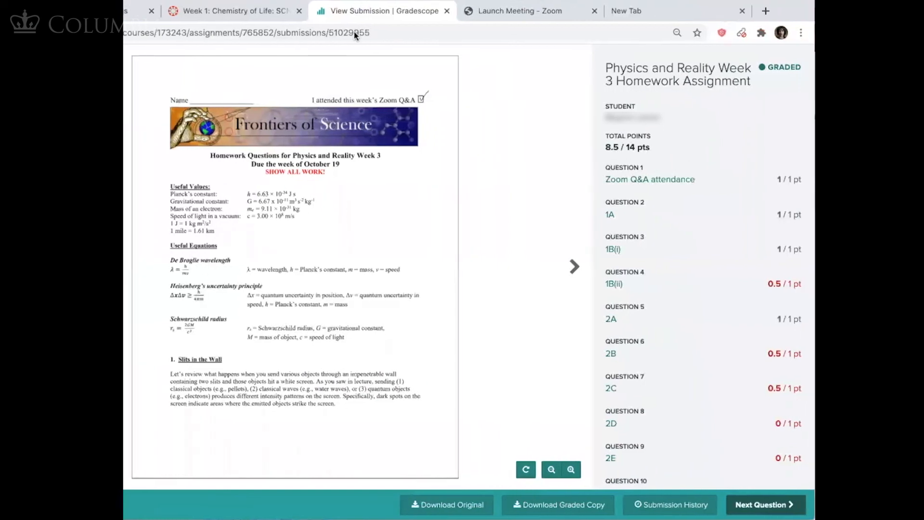
pyautogui.moveTo(426, 106)
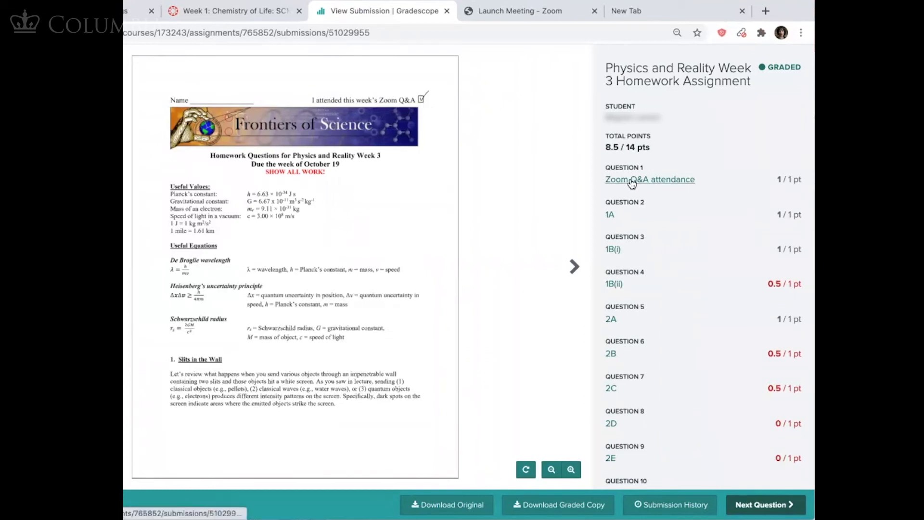
pyautogui.moveTo(770, 178)
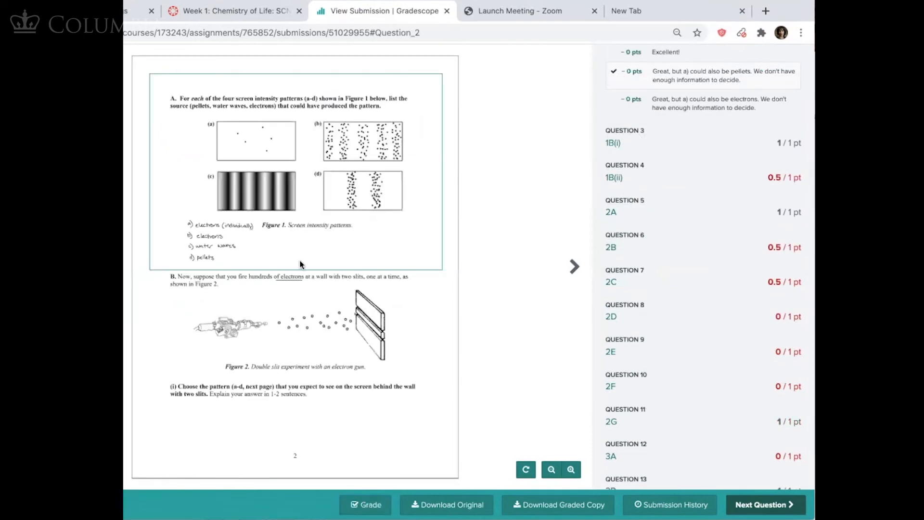
pyautogui.moveTo(298, 110)
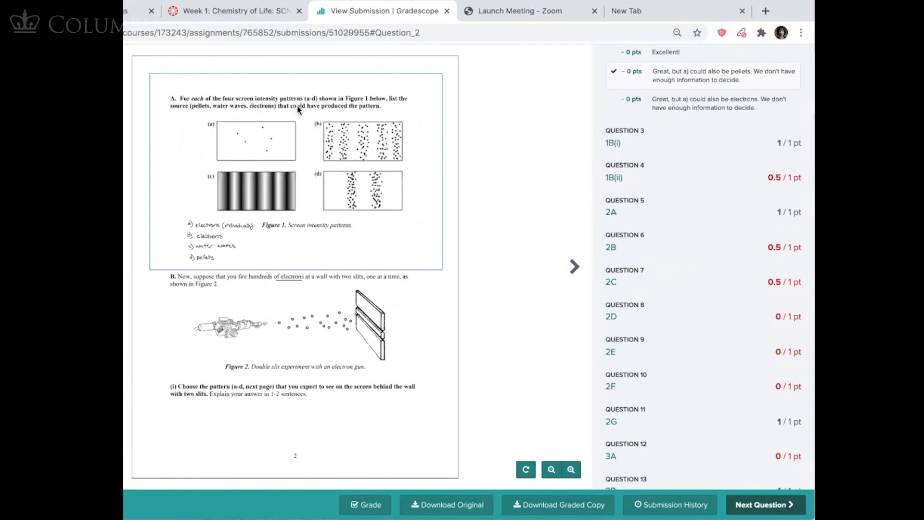
pyautogui.moveTo(233, 106)
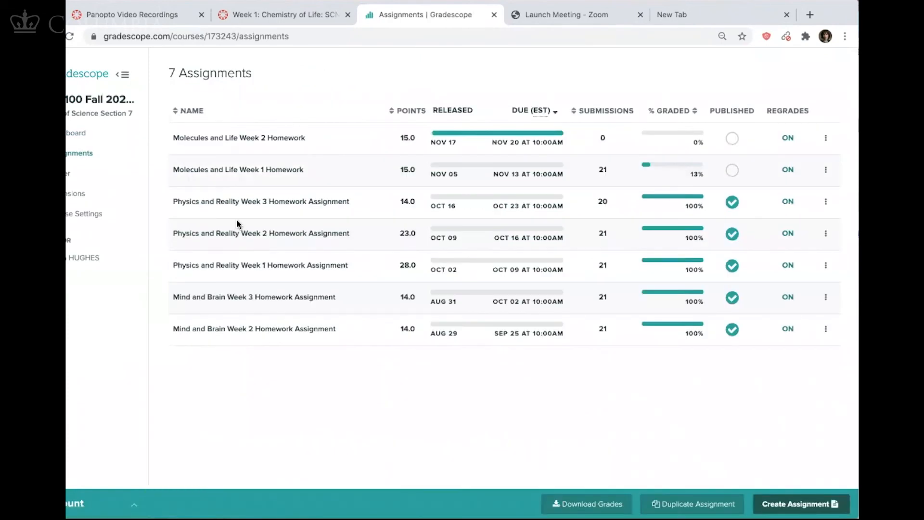
pyautogui.moveTo(260, 202)
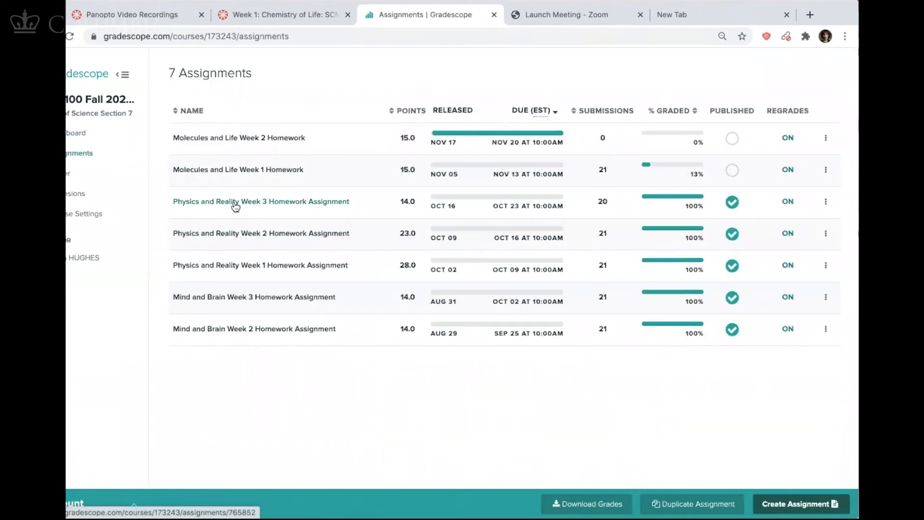
# - Open the Physics and Reality Week 3 Homework grade review and scroll through the 21 students' scores
pyautogui.click(260, 201)
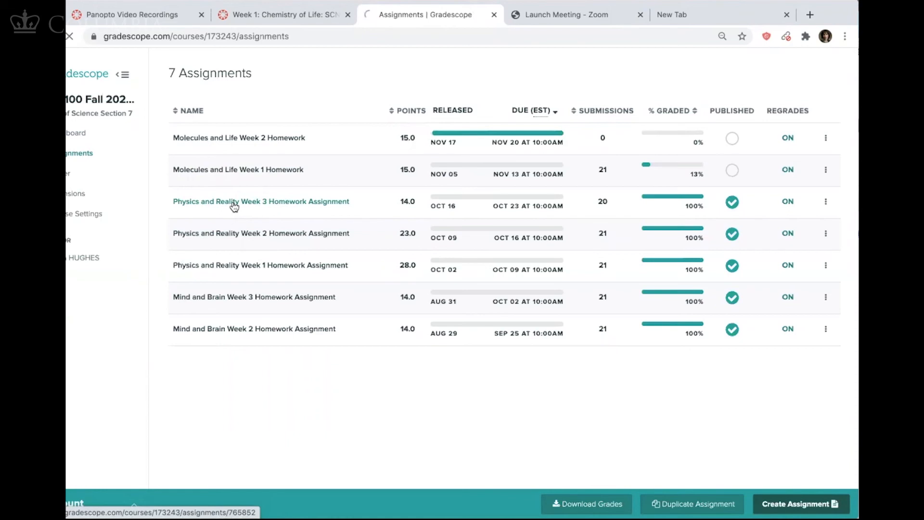
pyautogui.click(260, 201)
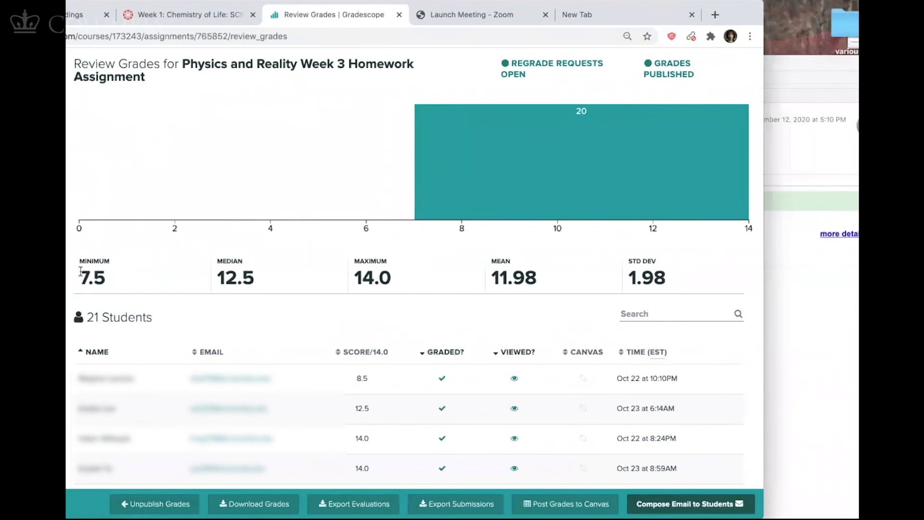
pyautogui.moveTo(247, 321)
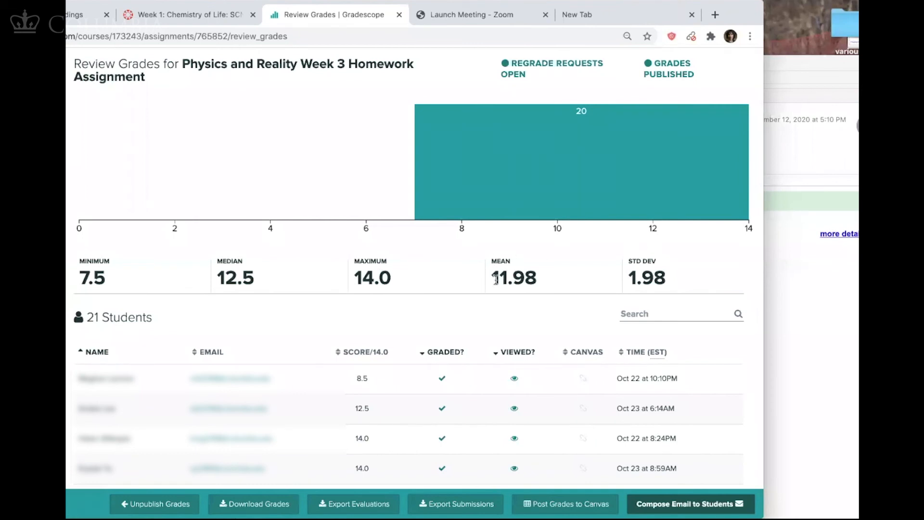
pyautogui.moveTo(370, 86)
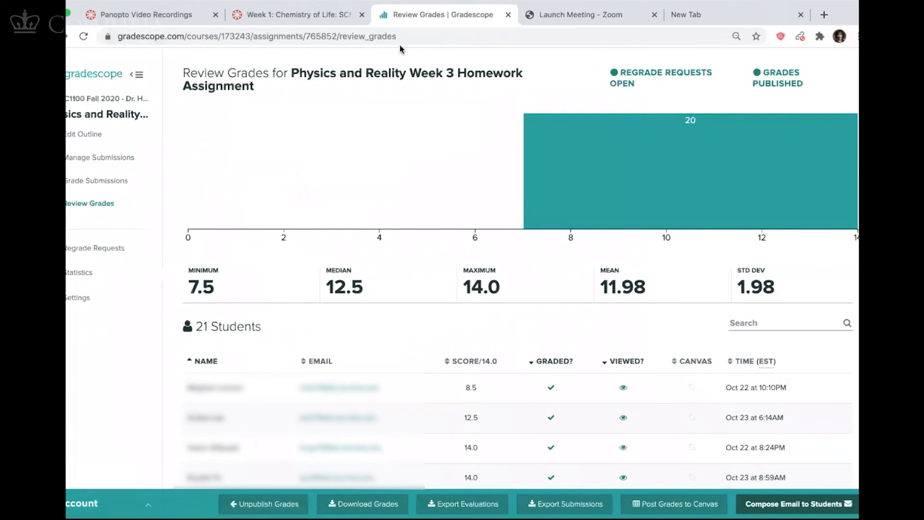
pyautogui.scroll(-3)
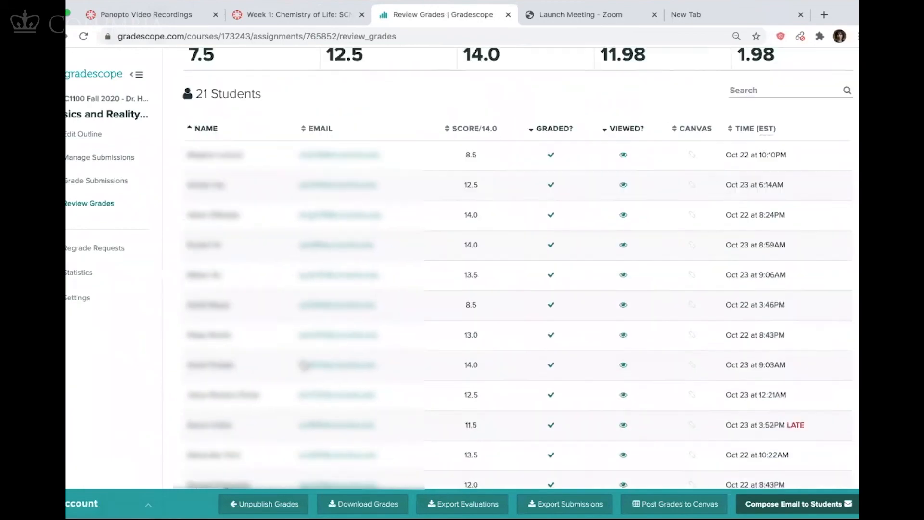
pyautogui.scroll(-3)
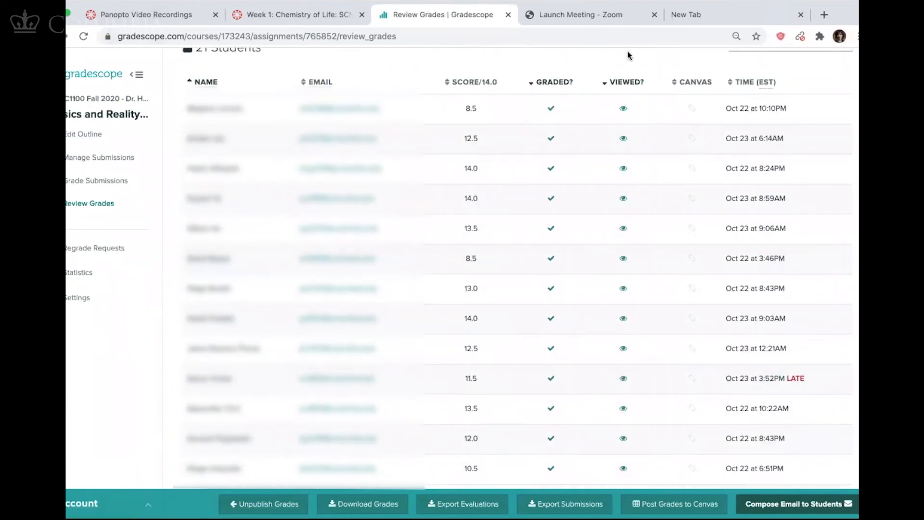
pyautogui.scroll(-3)
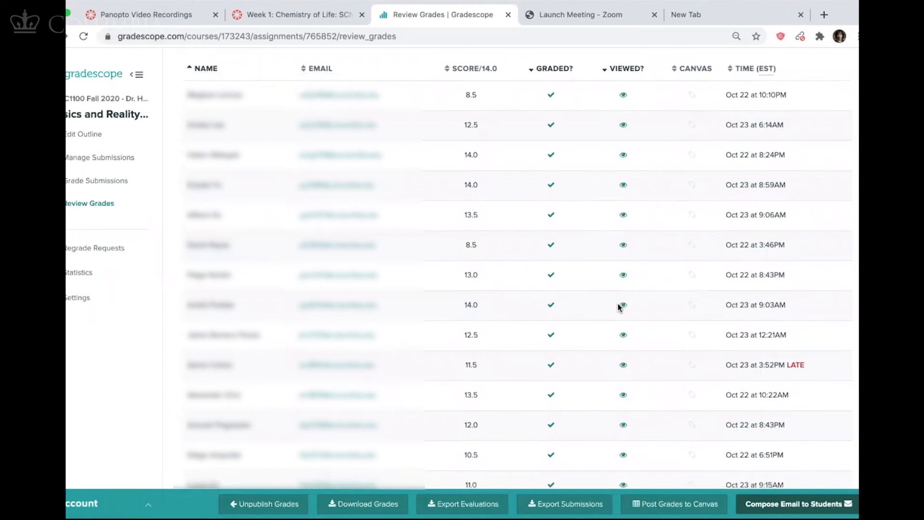
pyautogui.scroll(-3)
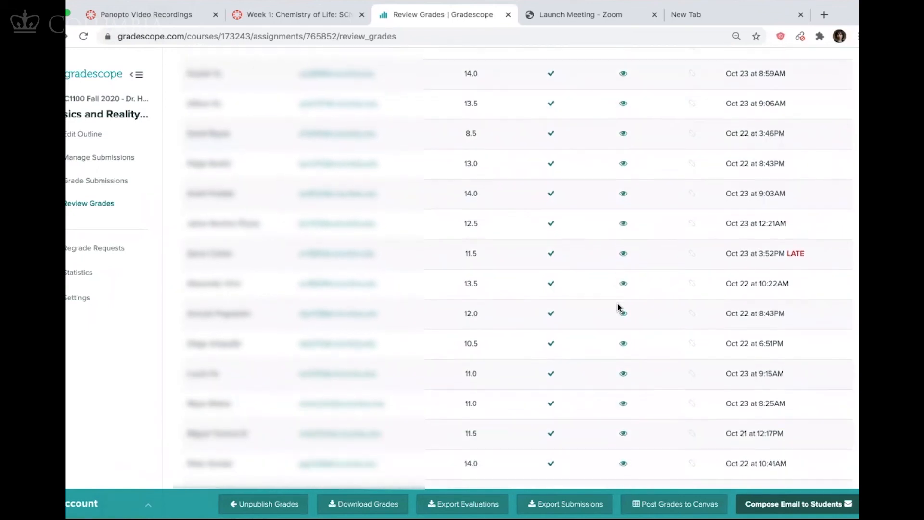
pyautogui.scroll(-3)
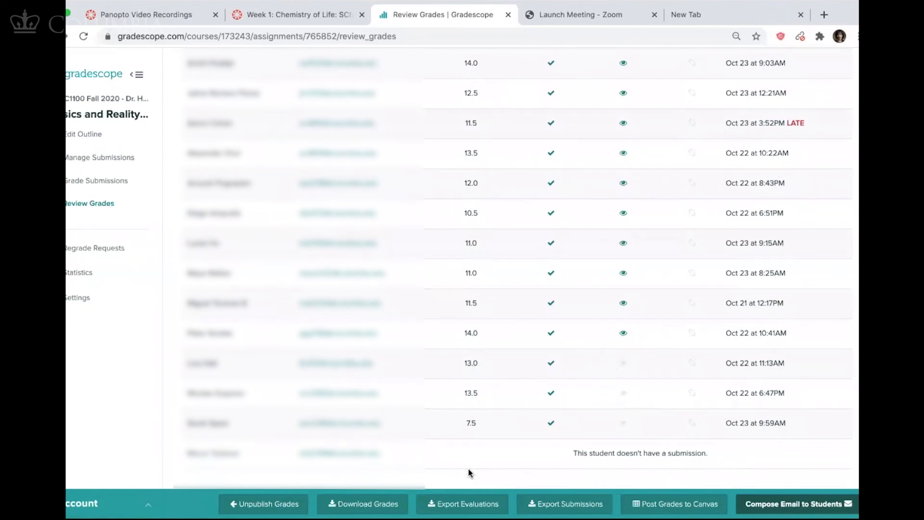
pyautogui.moveTo(230, 442)
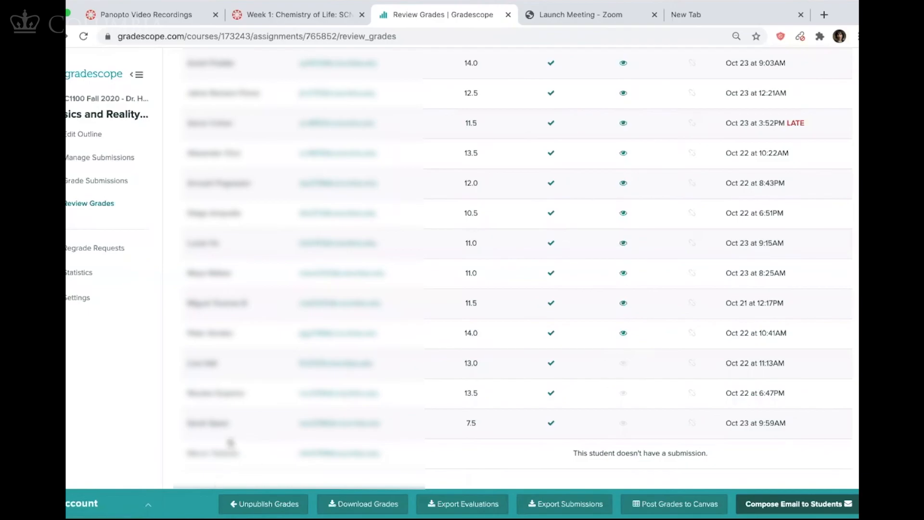